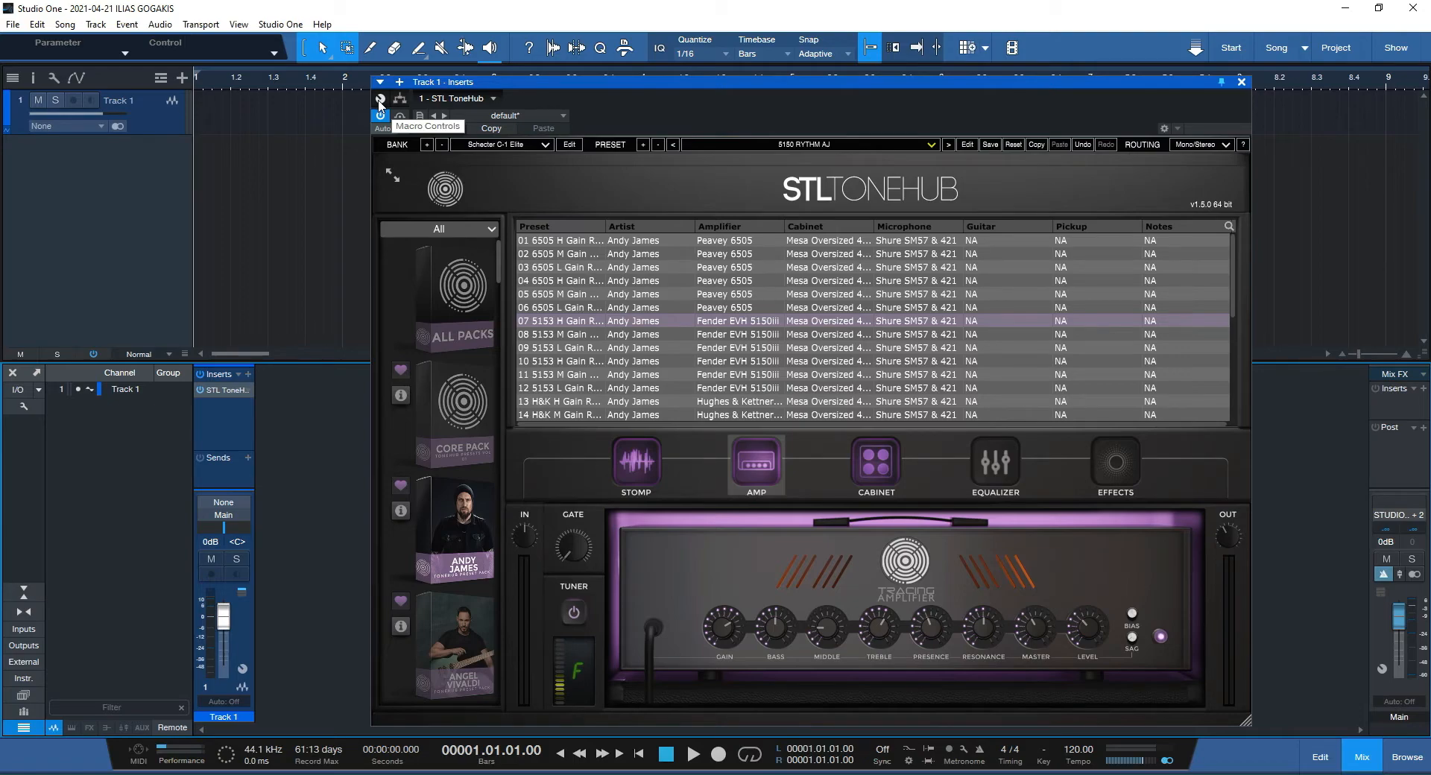
Step: Show the STL ToneHub insert's Macro Controls panel with its knobs and XY pads
{"action": "left_click", "coordinate": [380, 101]}
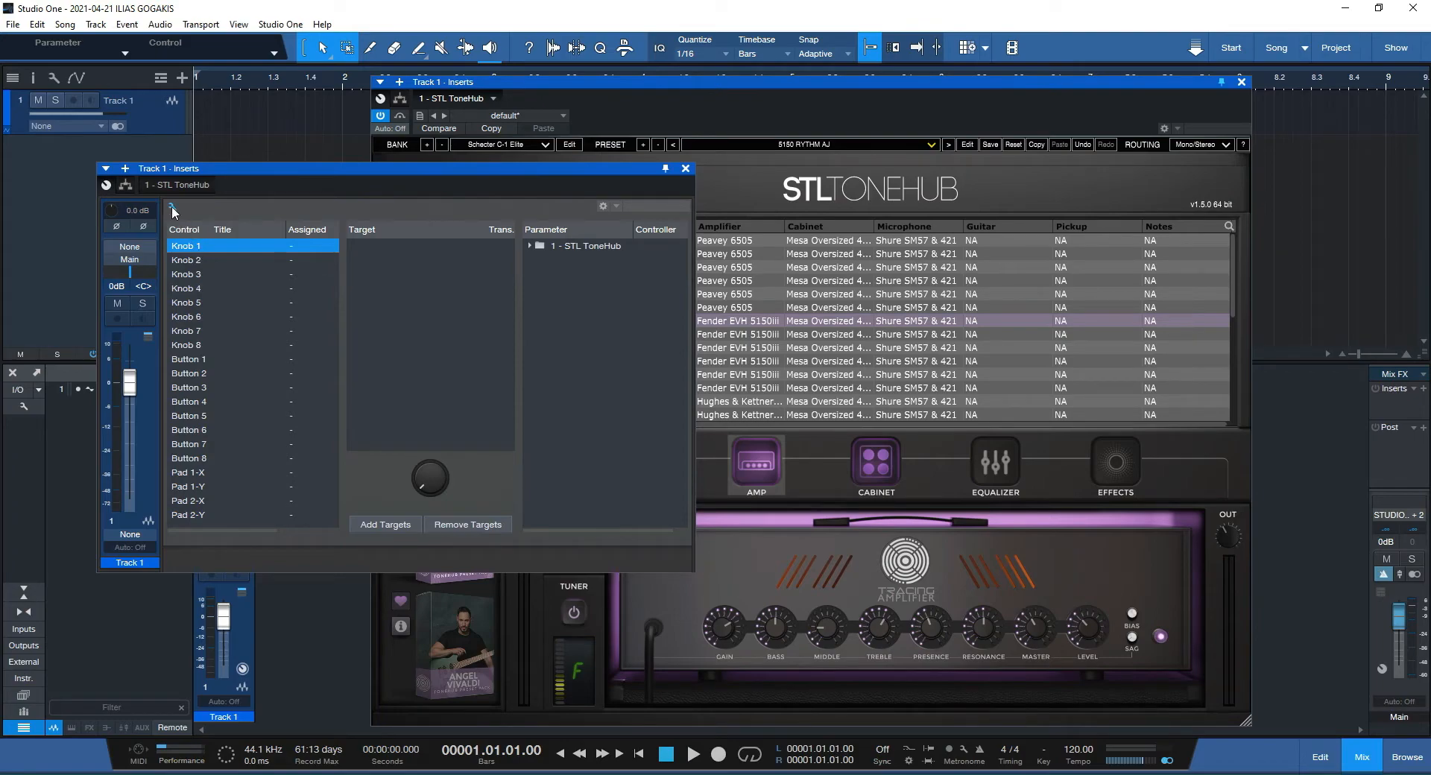
{"action": "left_click", "coordinate": [173, 207]}
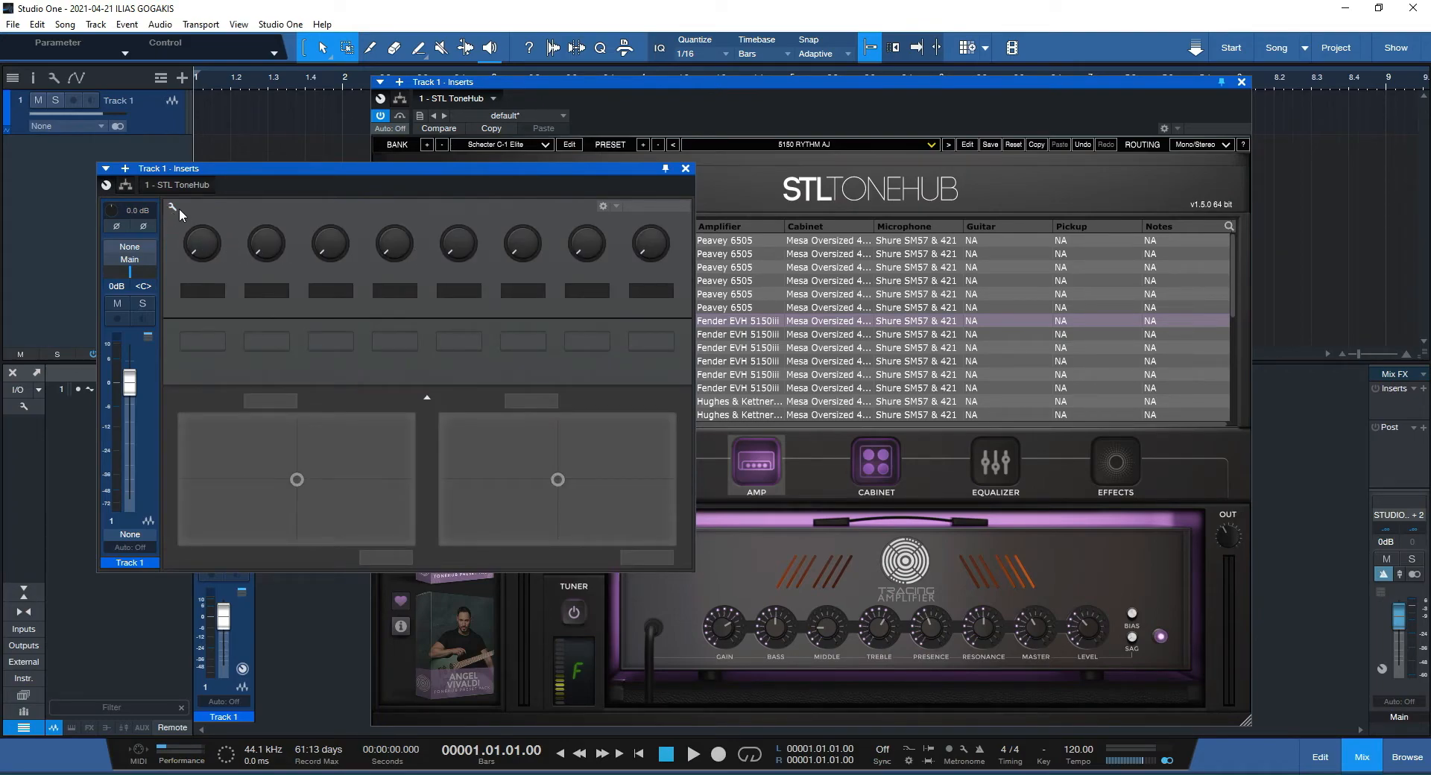
{"action": "mouse_move", "coordinate": [176, 213]}
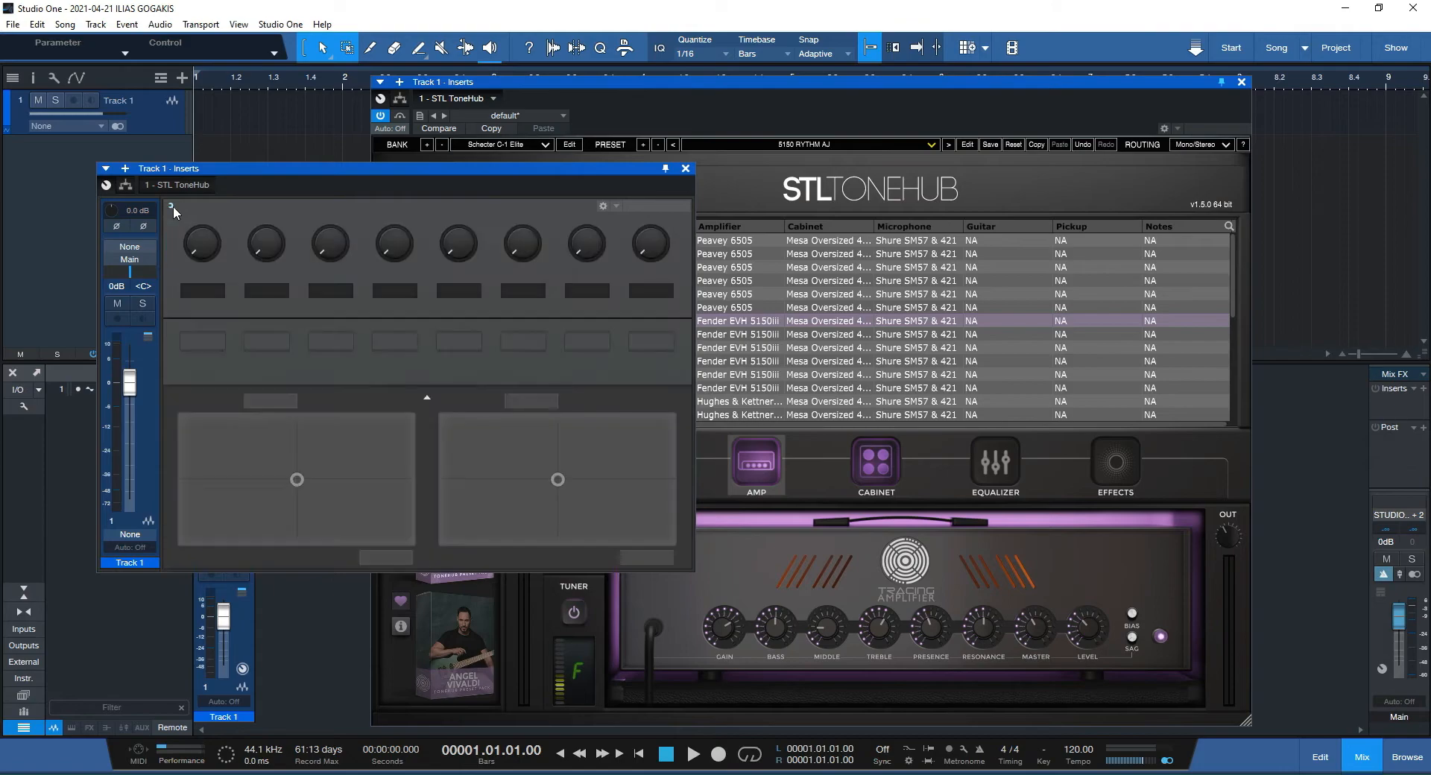
{"action": "mouse_move", "coordinate": [641, 253]}
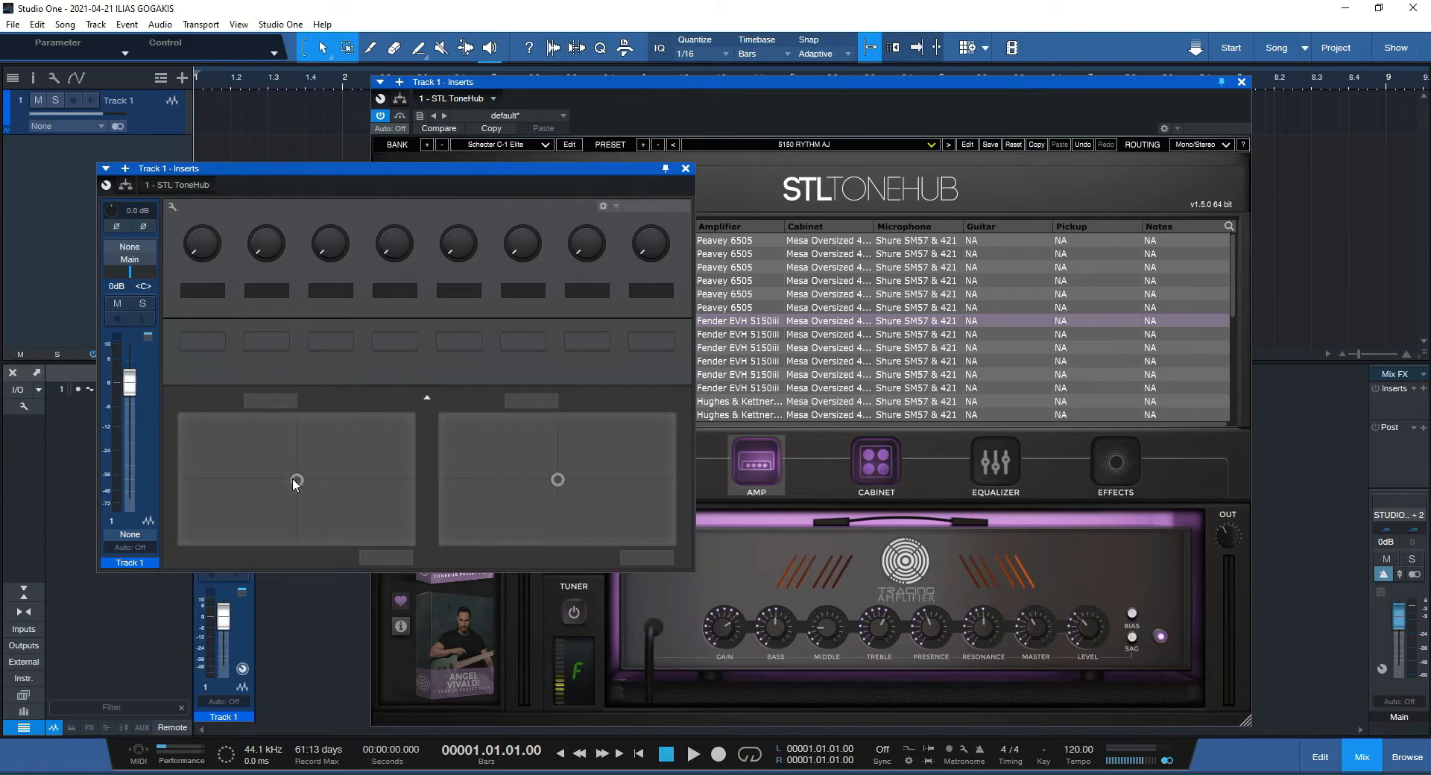
{"action": "mouse_move", "coordinate": [283, 394]}
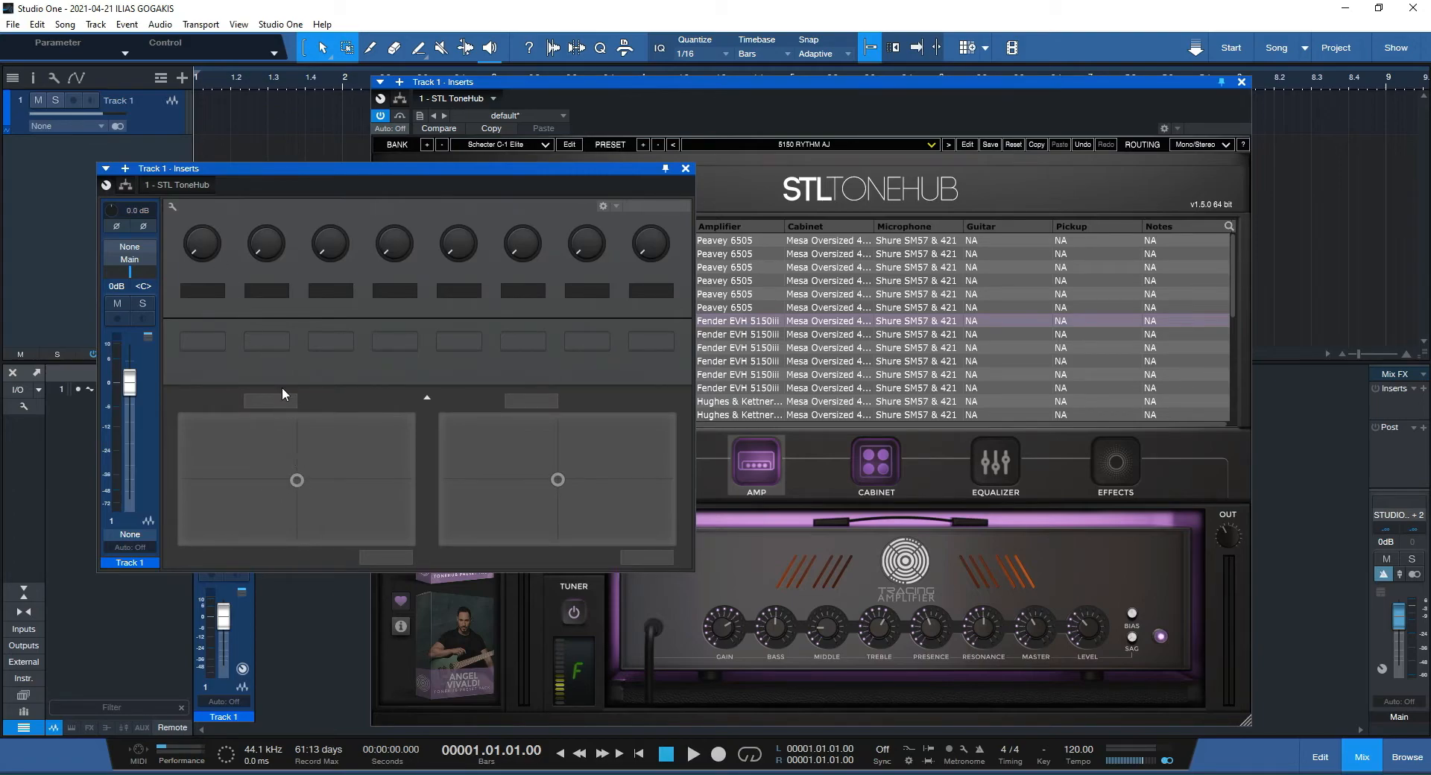
{"action": "mouse_move", "coordinate": [412, 291]}
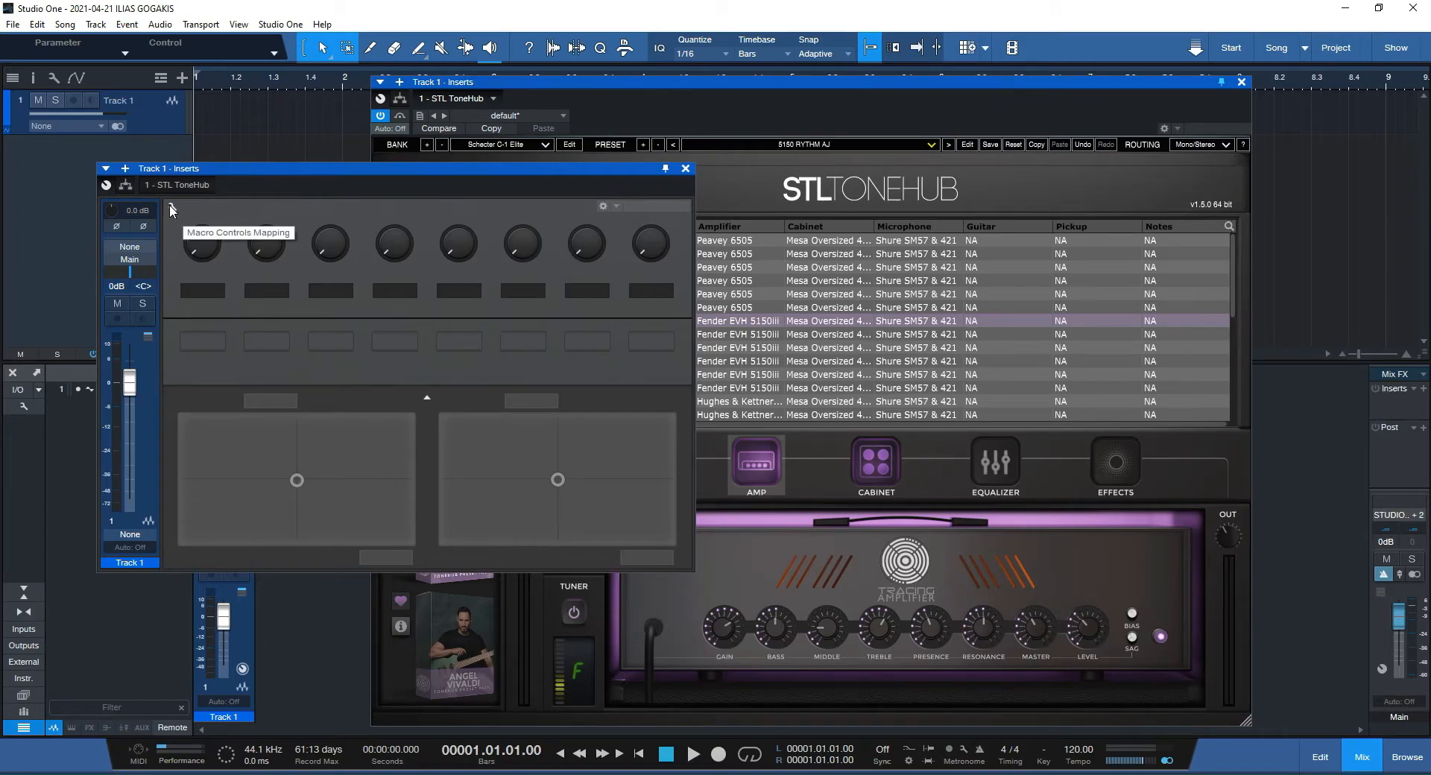
Step: Expand the STL ToneHub parameter list in the mapping view and select Knob 1 as the macro to map
{"action": "left_click", "coordinate": [170, 212]}
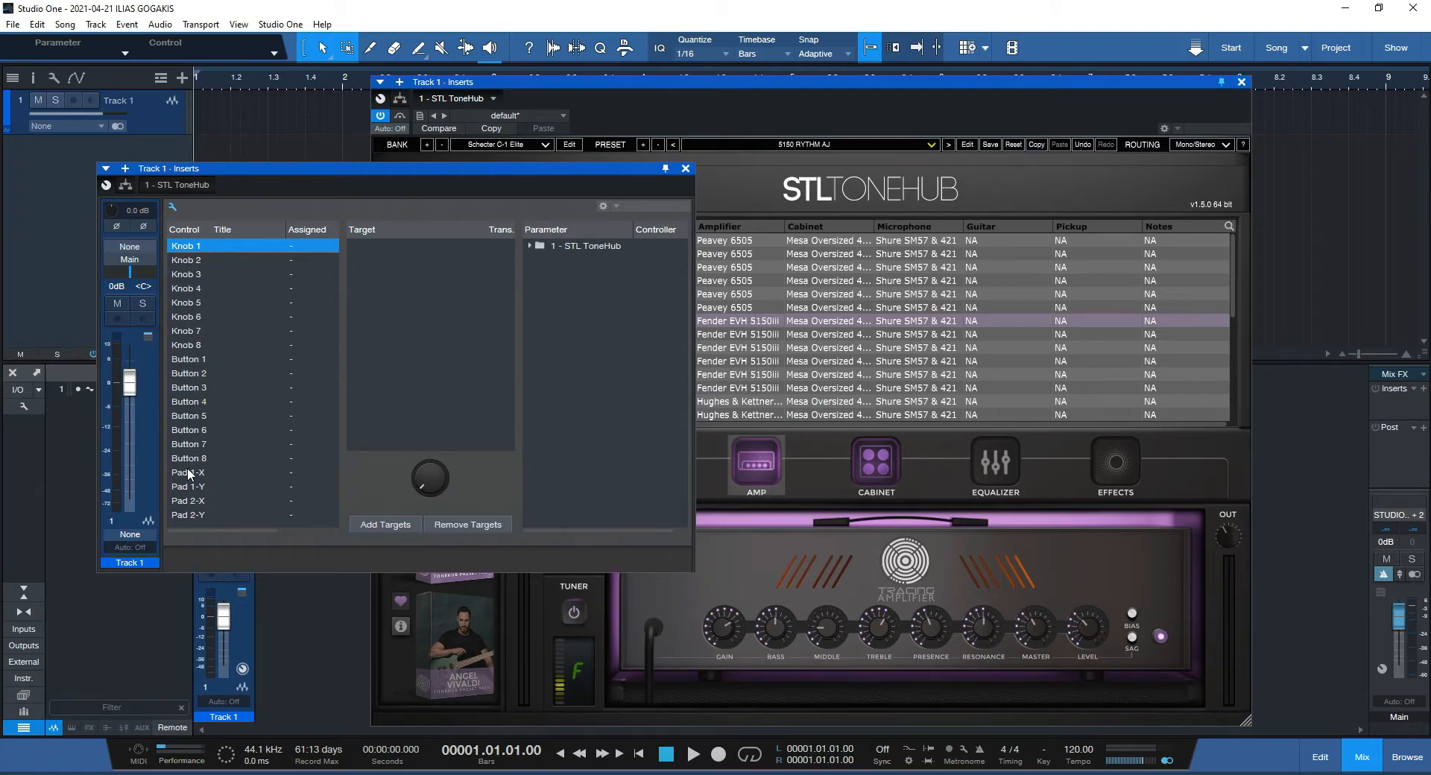
{"action": "mouse_move", "coordinate": [203, 493]}
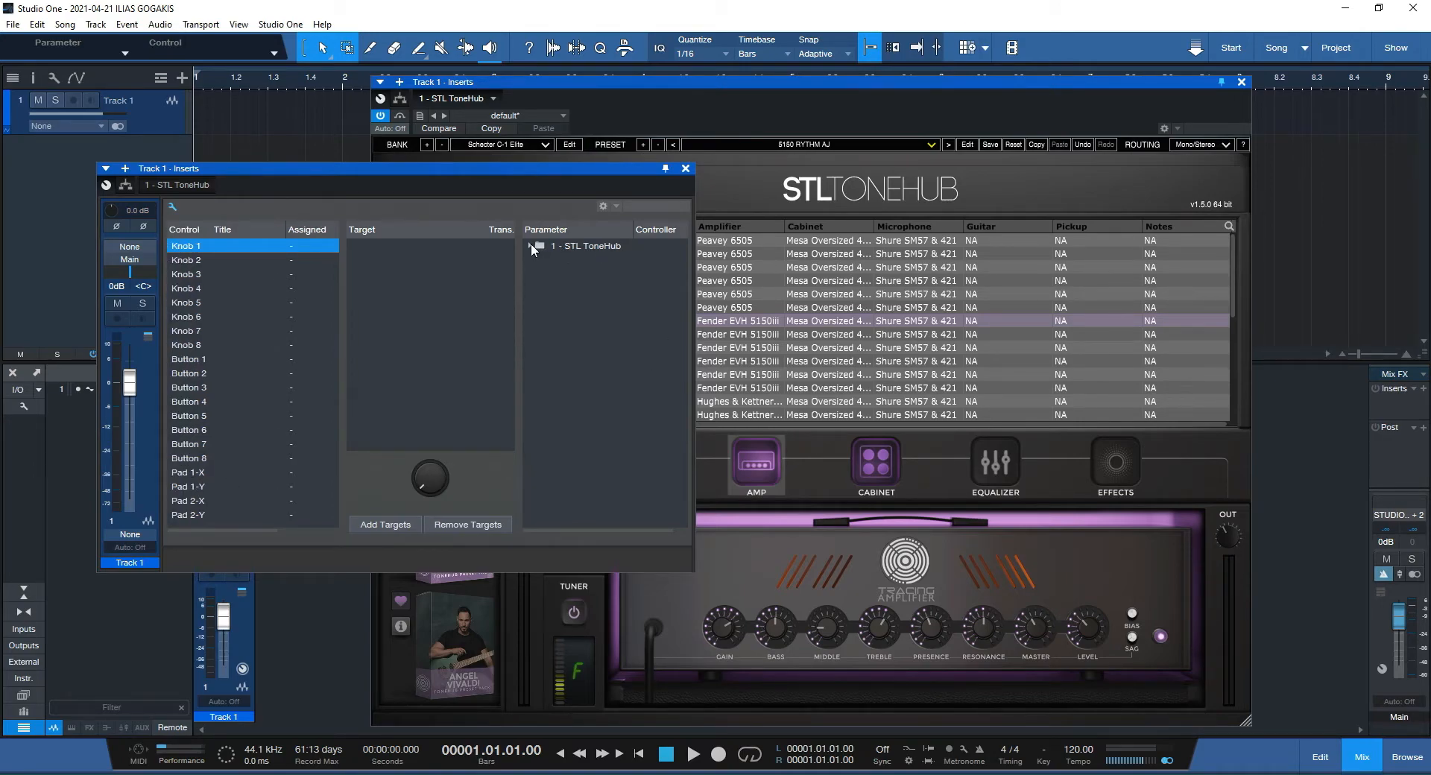
{"action": "left_click", "coordinate": [532, 246]}
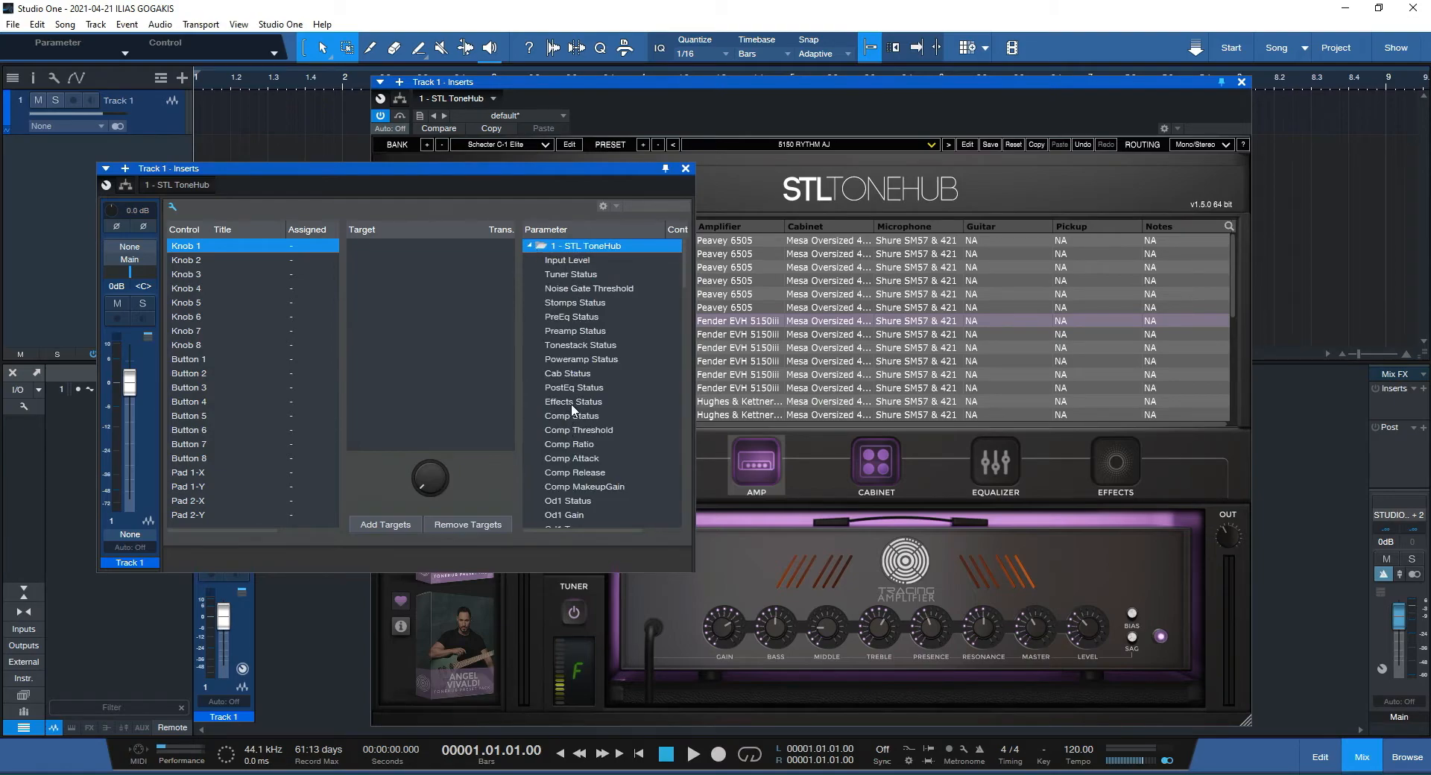
{"action": "mouse_move", "coordinate": [209, 286]}
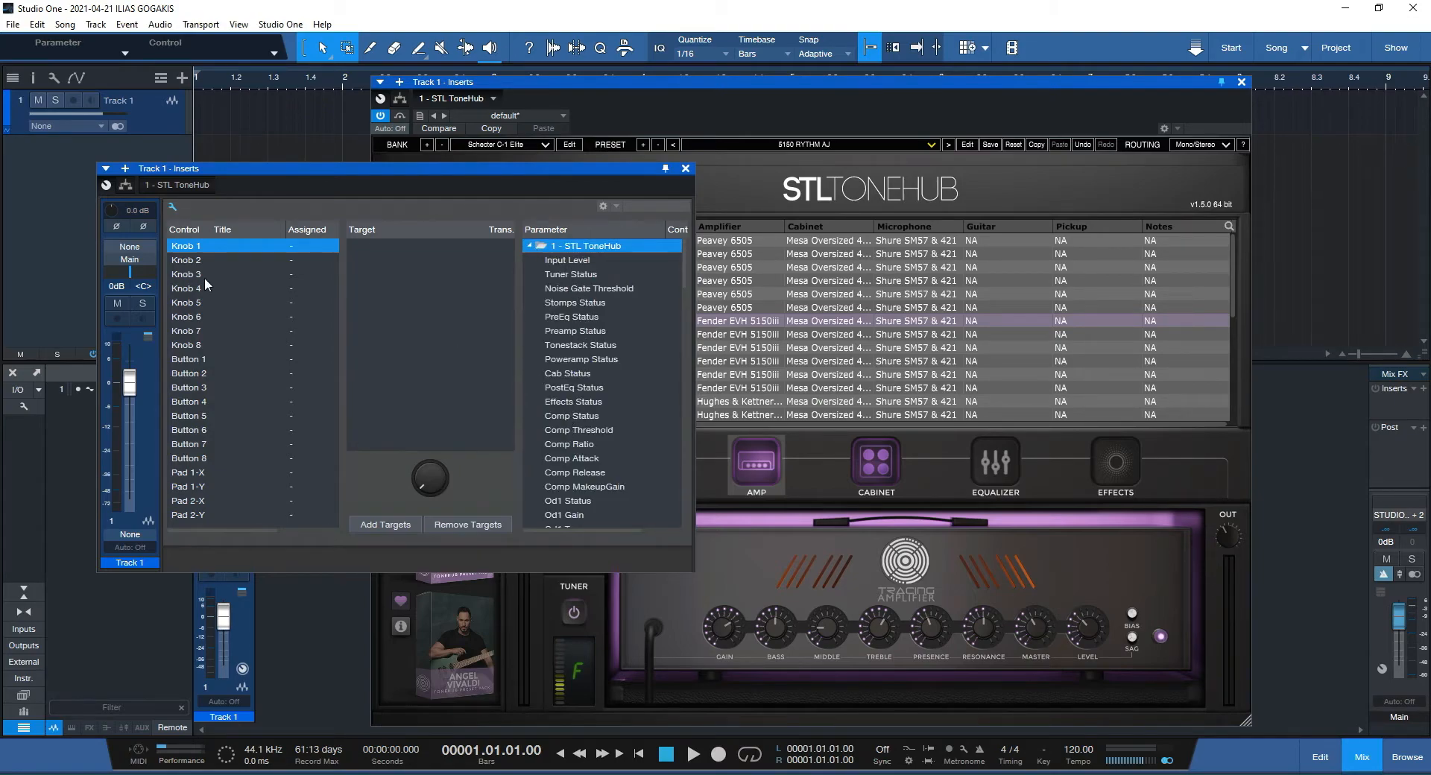
{"action": "mouse_move", "coordinate": [217, 344]}
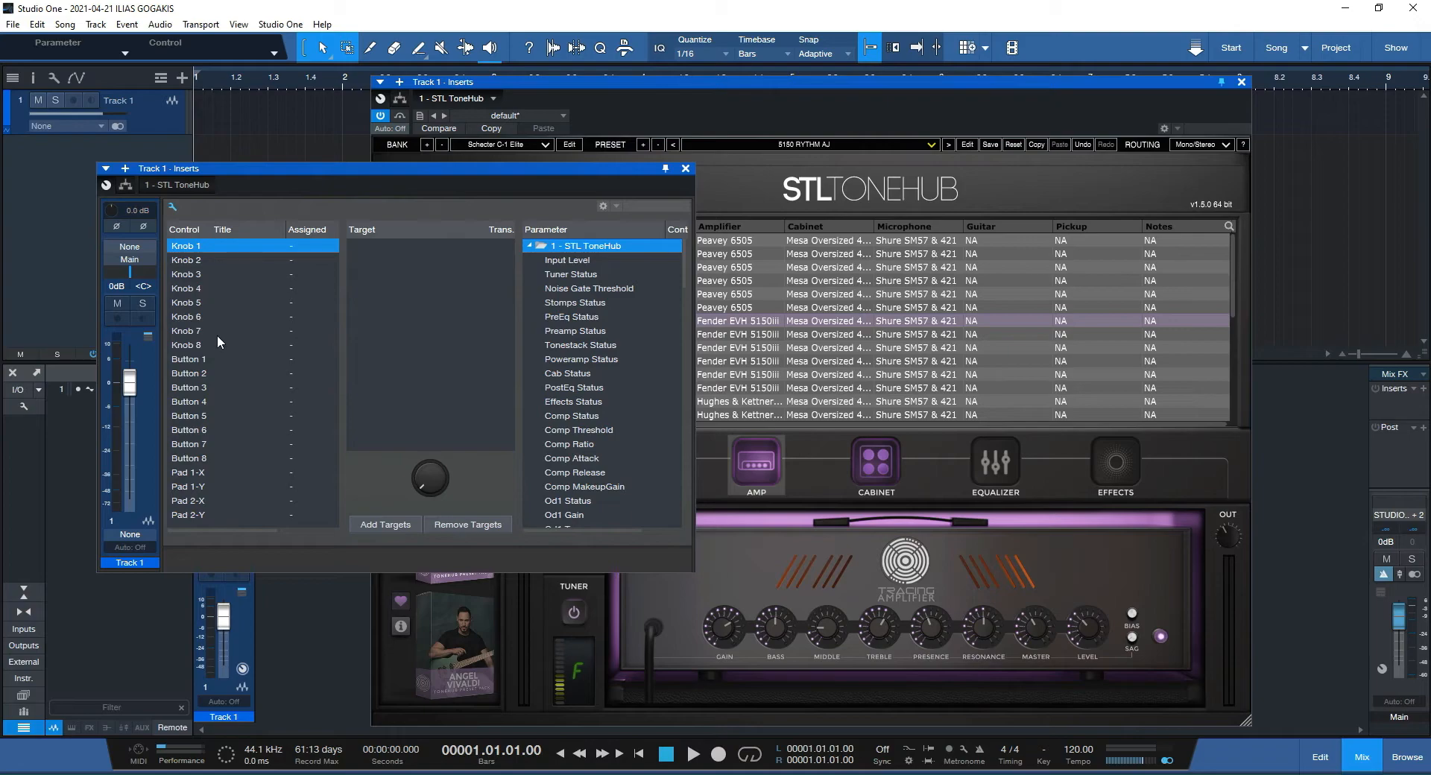
{"action": "mouse_move", "coordinate": [192, 280]}
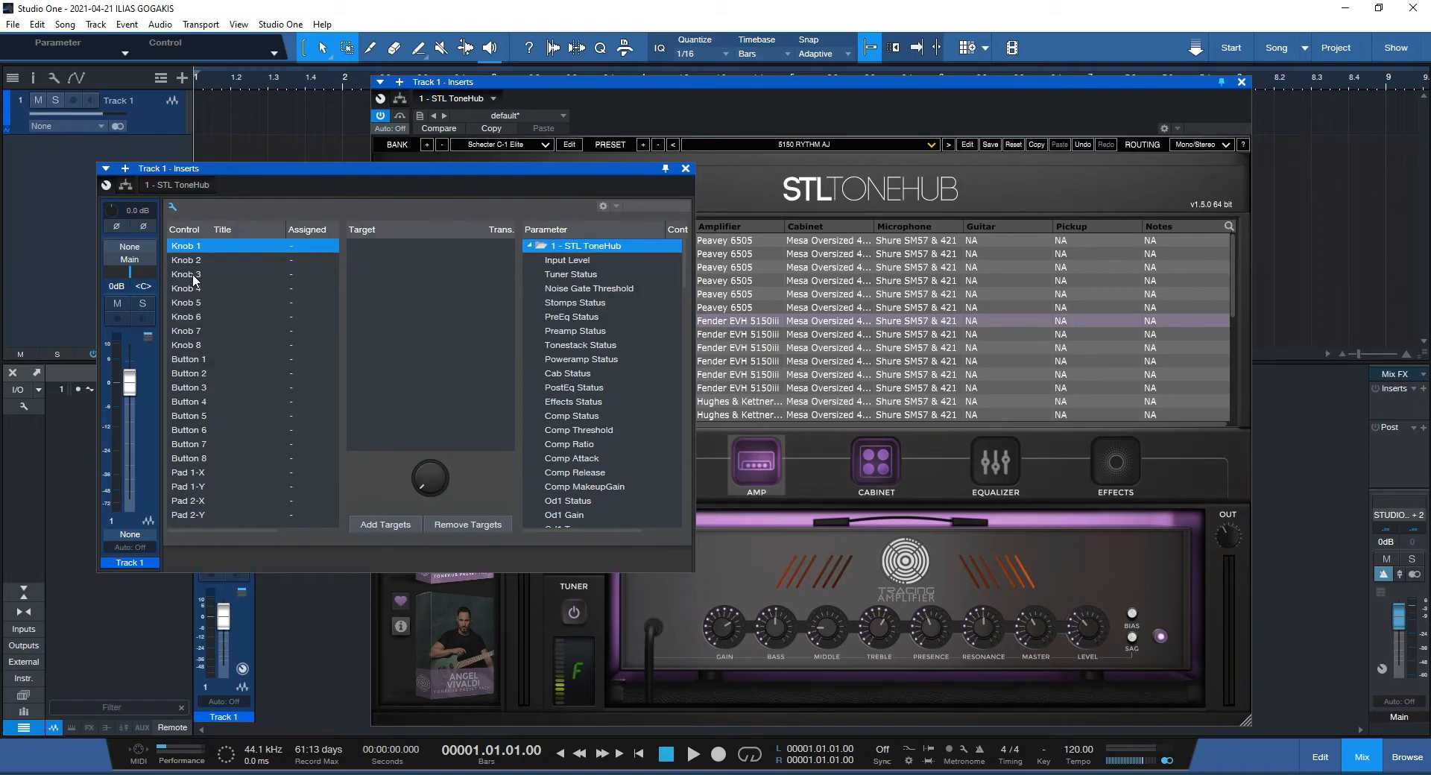
{"action": "left_click", "coordinate": [188, 359]}
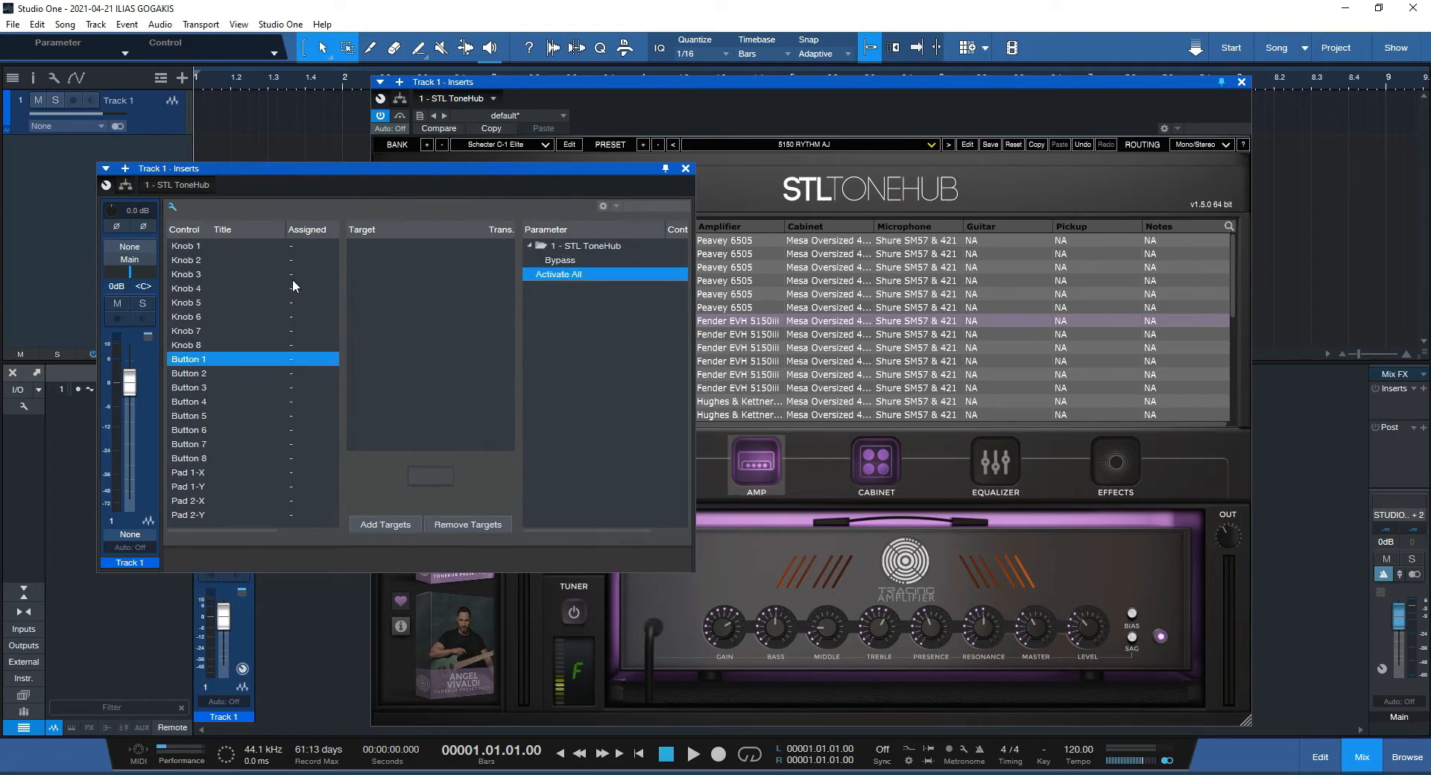
{"action": "left_click", "coordinate": [187, 246]}
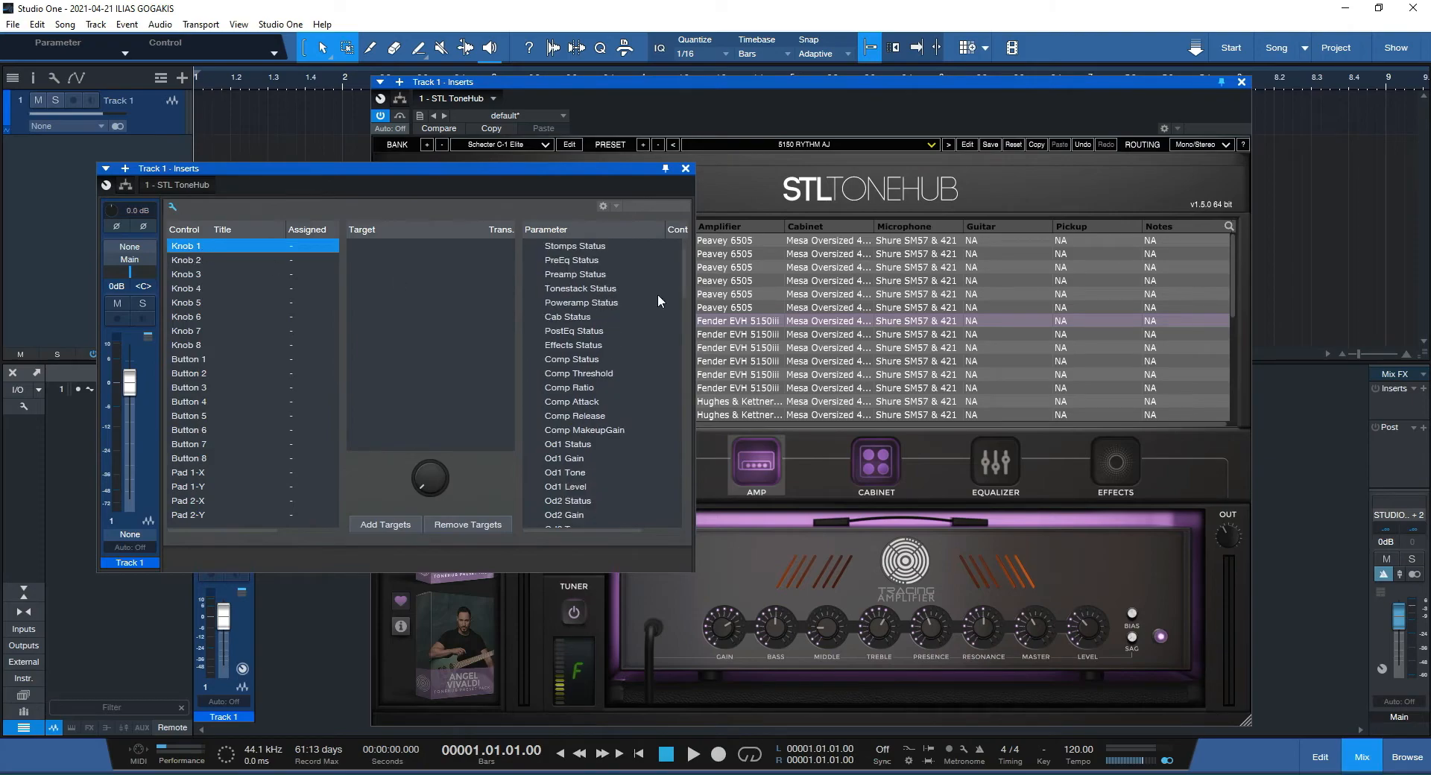
{"action": "scroll", "scroll_direction": "down", "scroll_amount": 3}
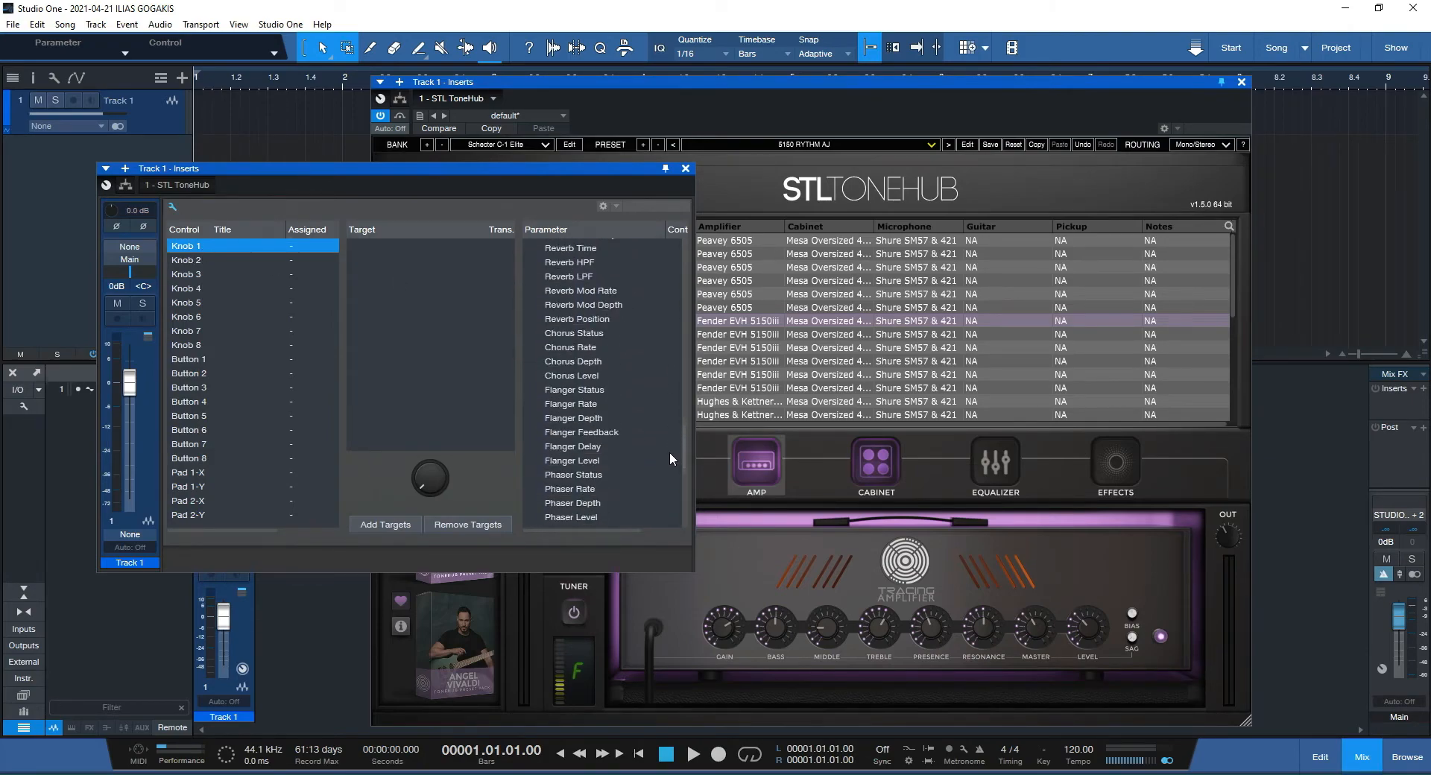
{"action": "scroll", "scroll_direction": "down", "scroll_amount": 3}
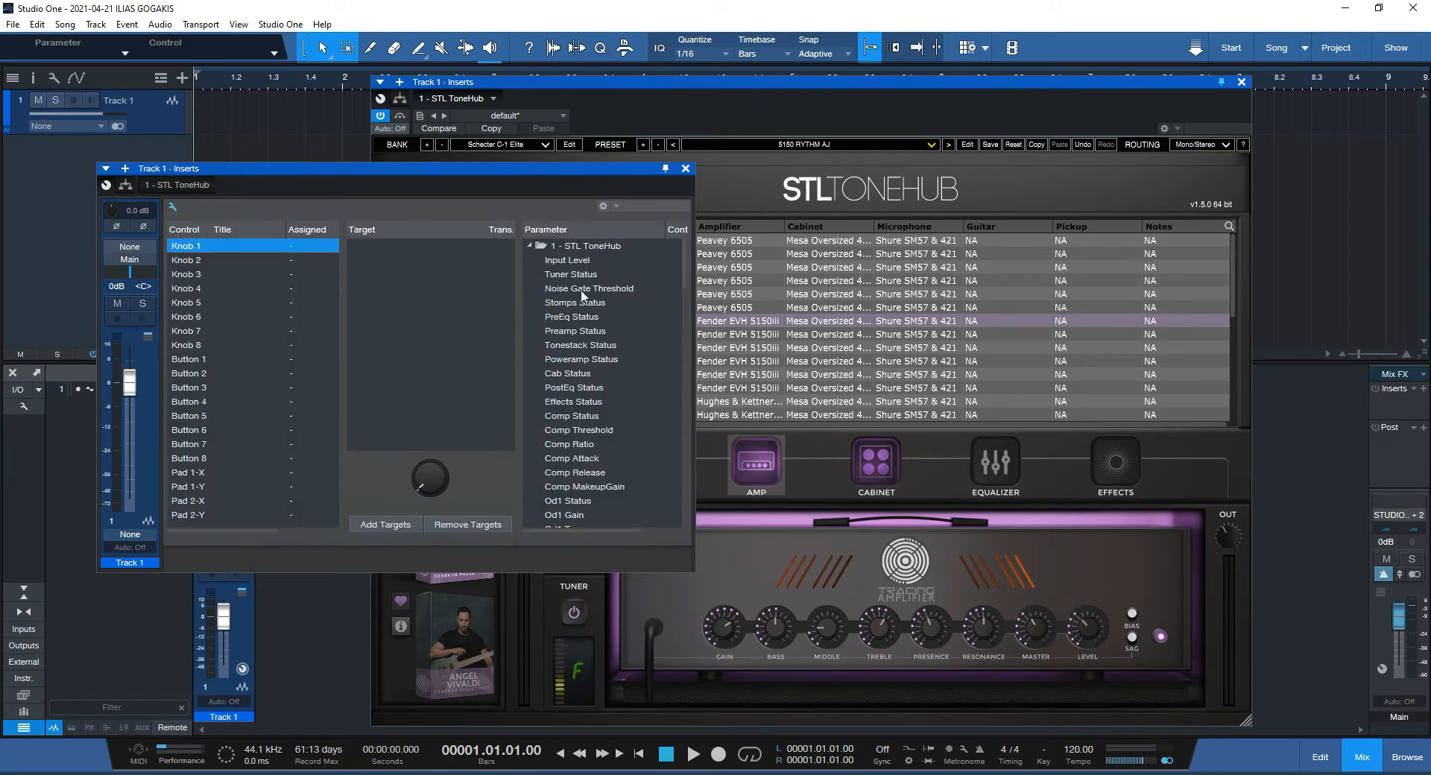
{"action": "mouse_move", "coordinate": [1133, 489]}
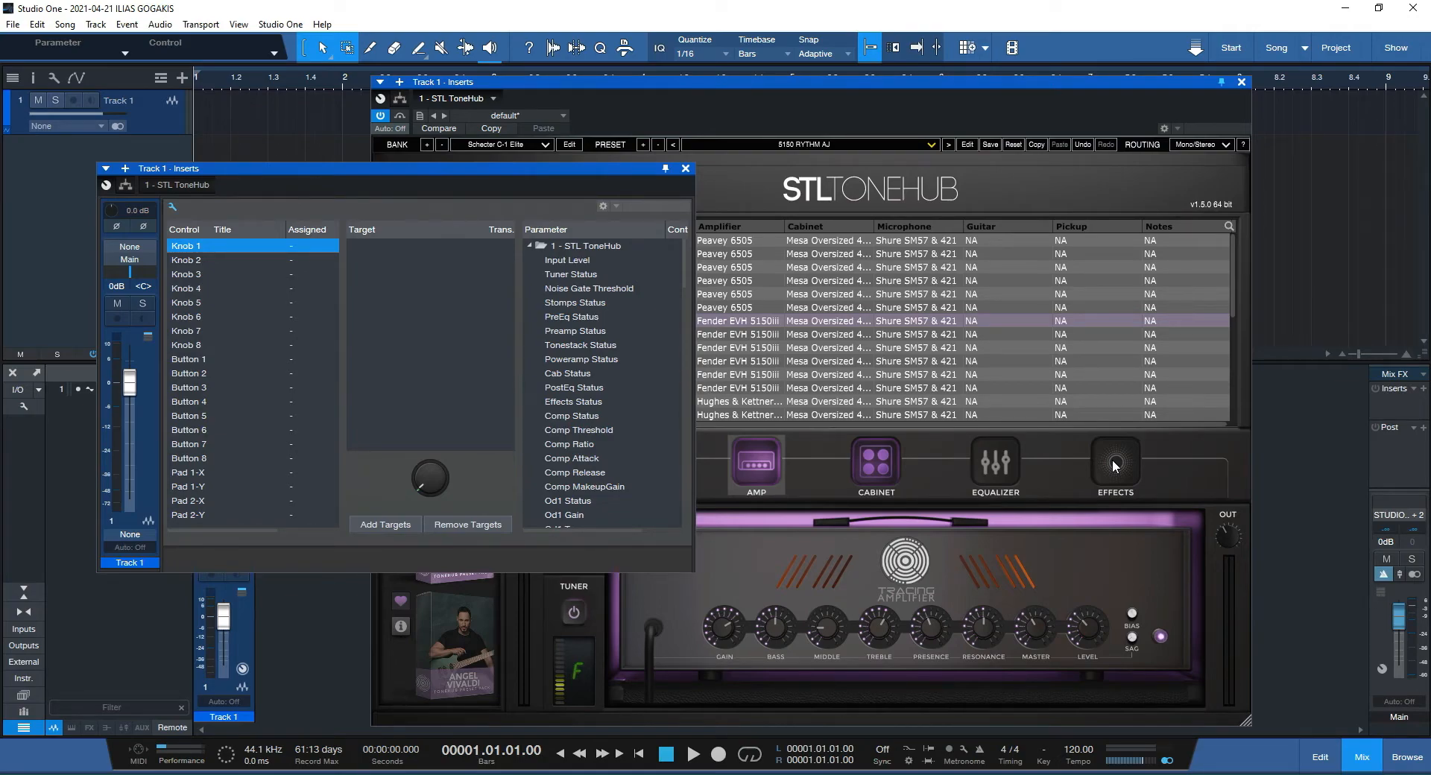
Step: Assign Effects Status and Delay Status from the ToneHub parameters as Knob 1 targets
{"action": "left_click", "coordinate": [1115, 466]}
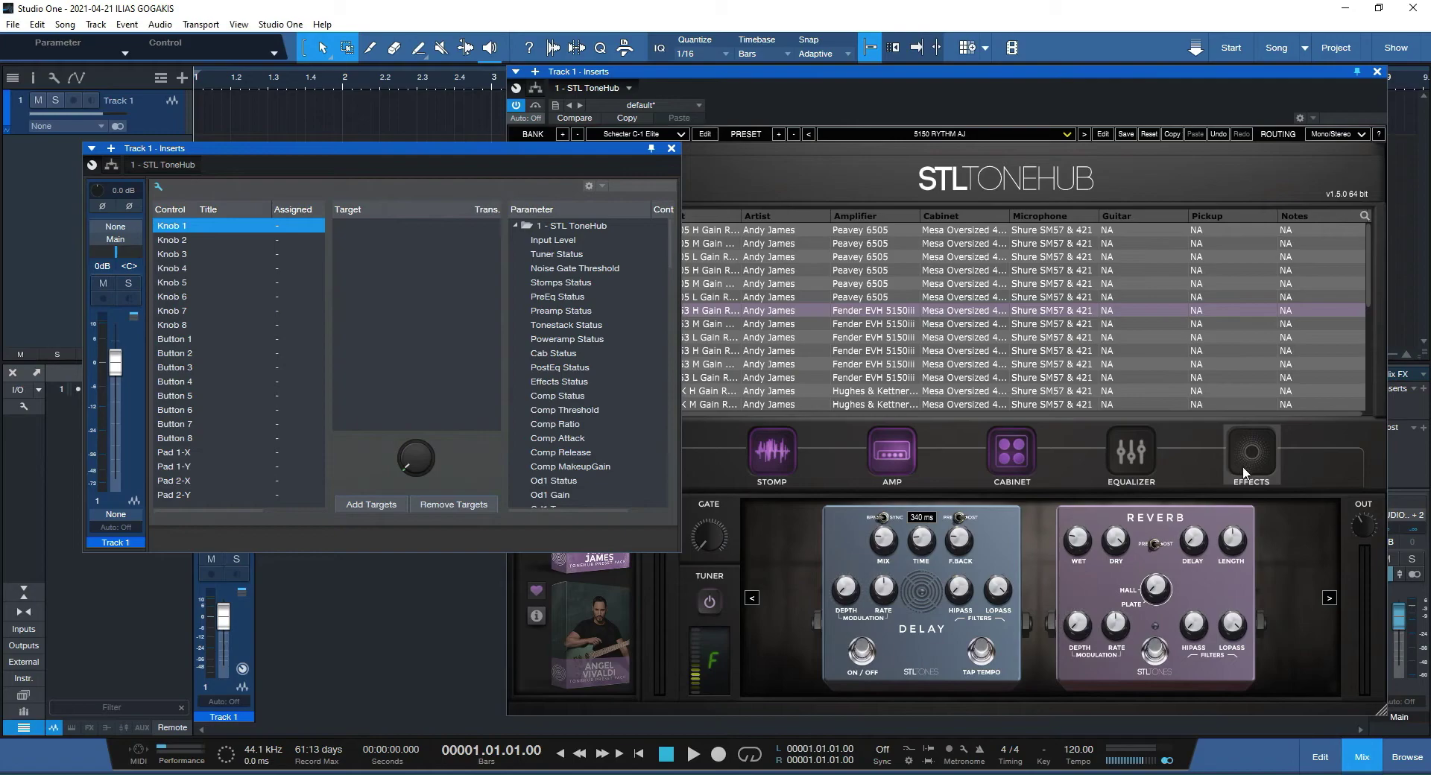
{"action": "mouse_move", "coordinate": [1130, 566]}
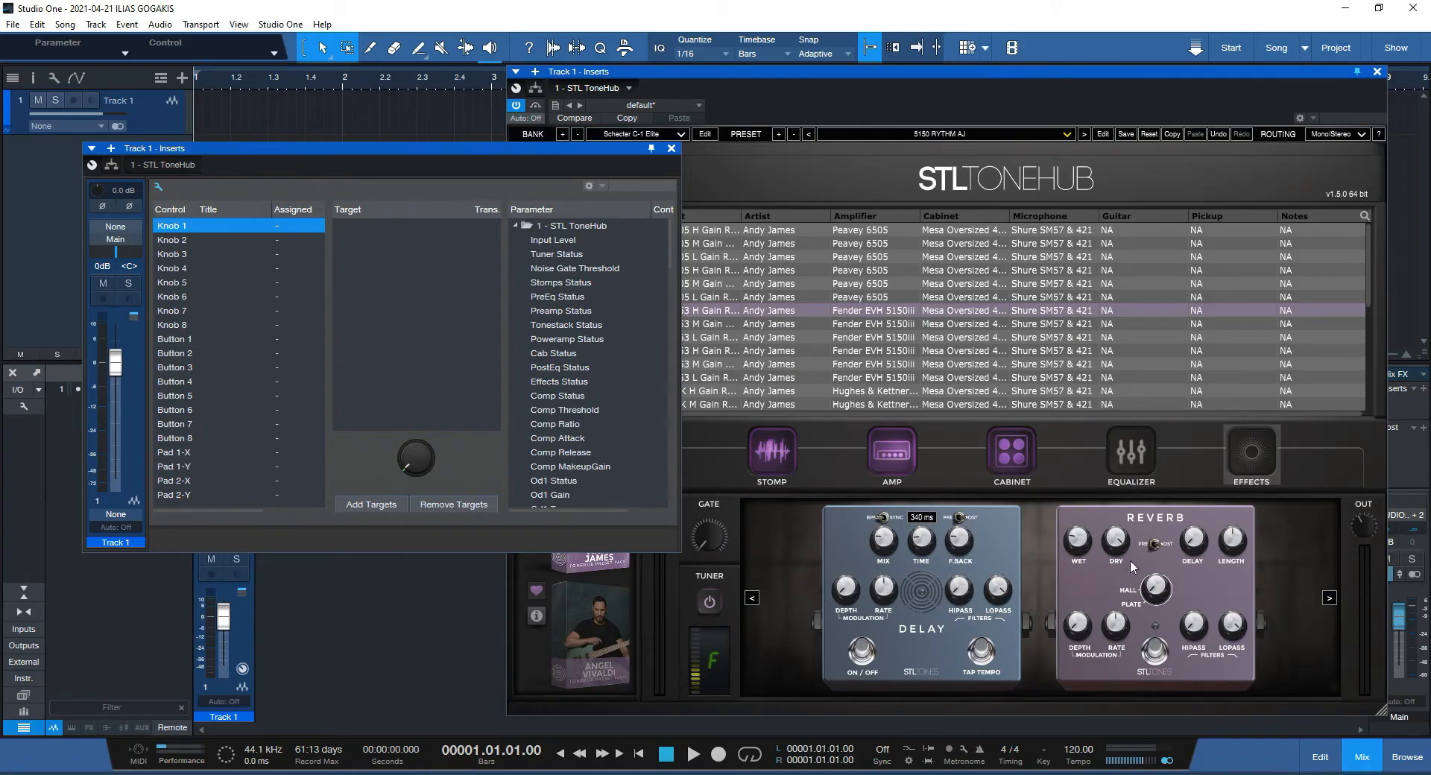
{"action": "left_click", "coordinate": [172, 225]}
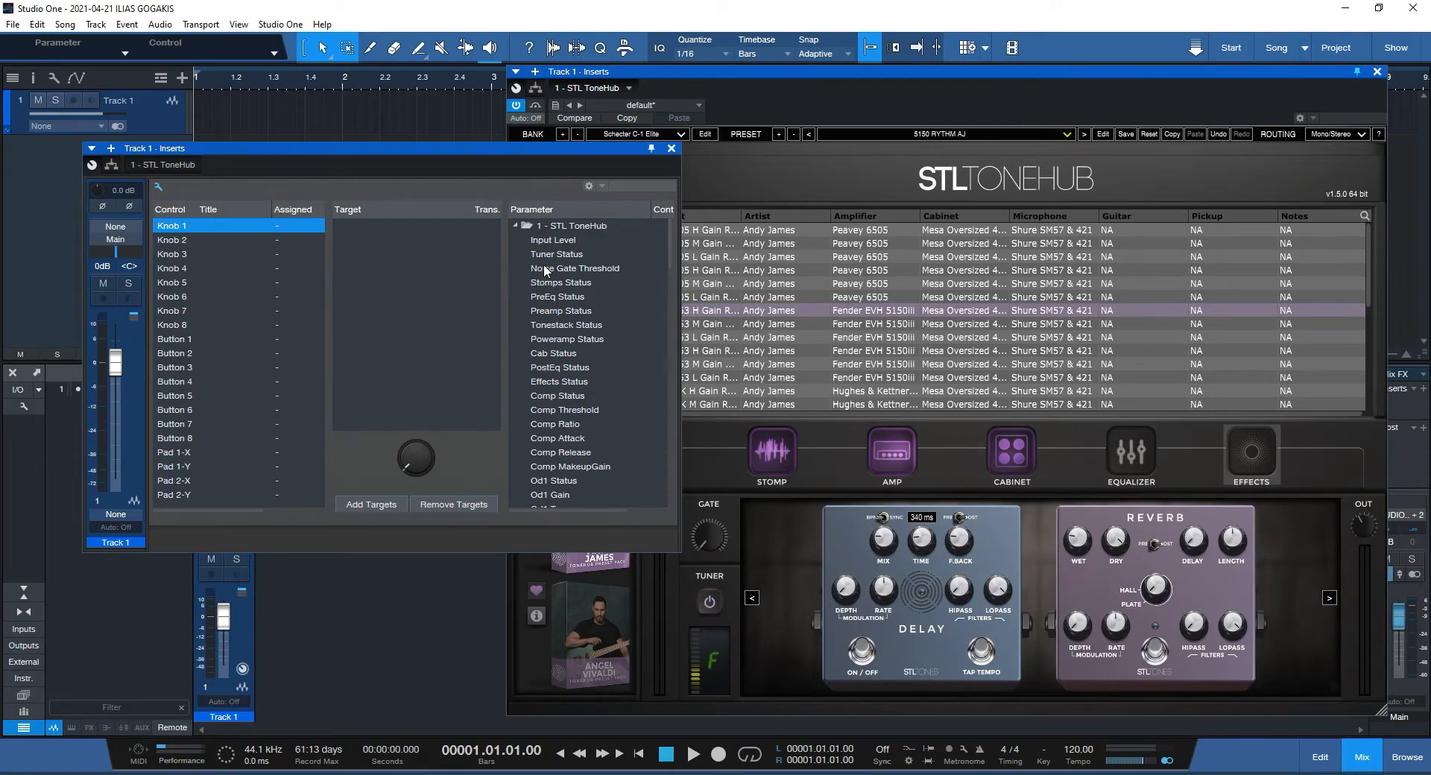
{"action": "left_click", "coordinate": [576, 269]}
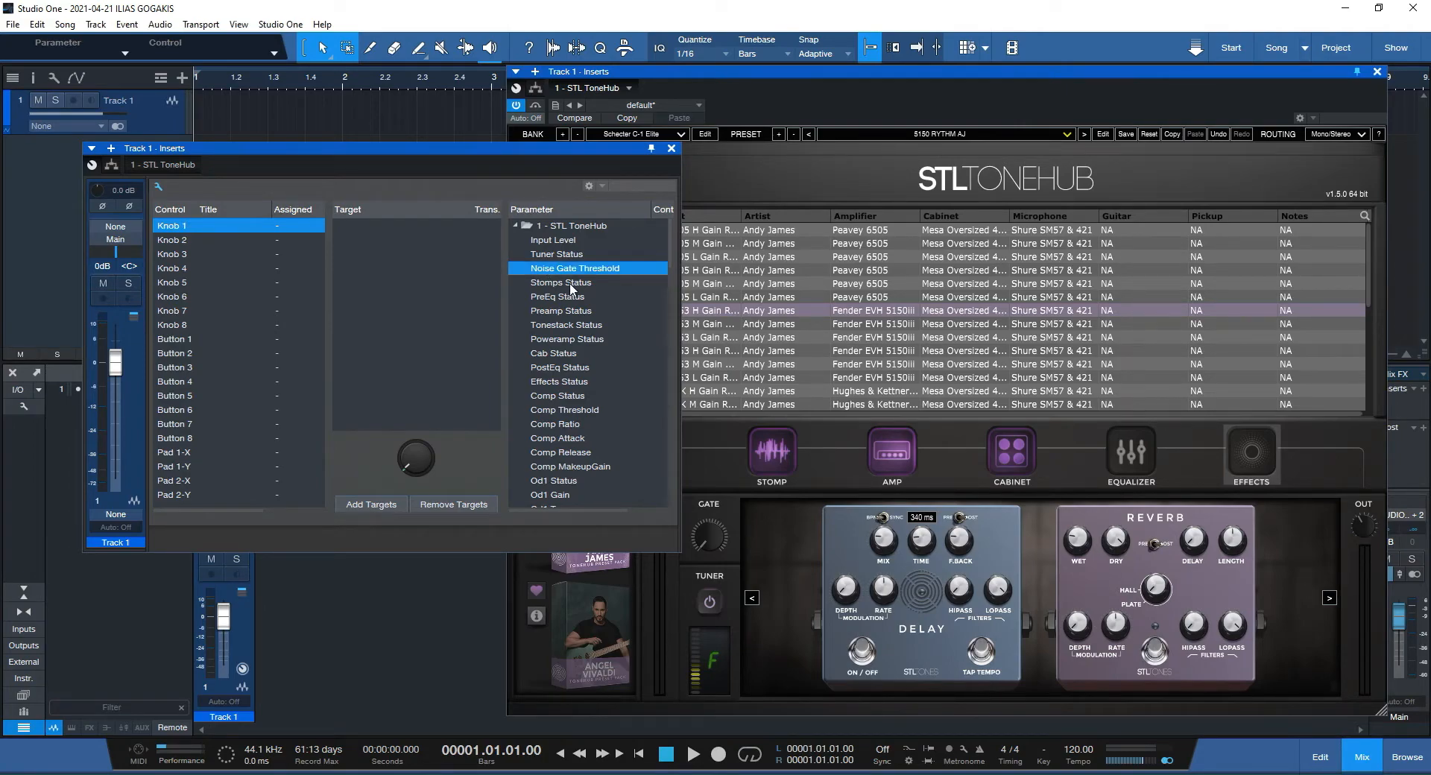
{"action": "left_click", "coordinate": [559, 382]}
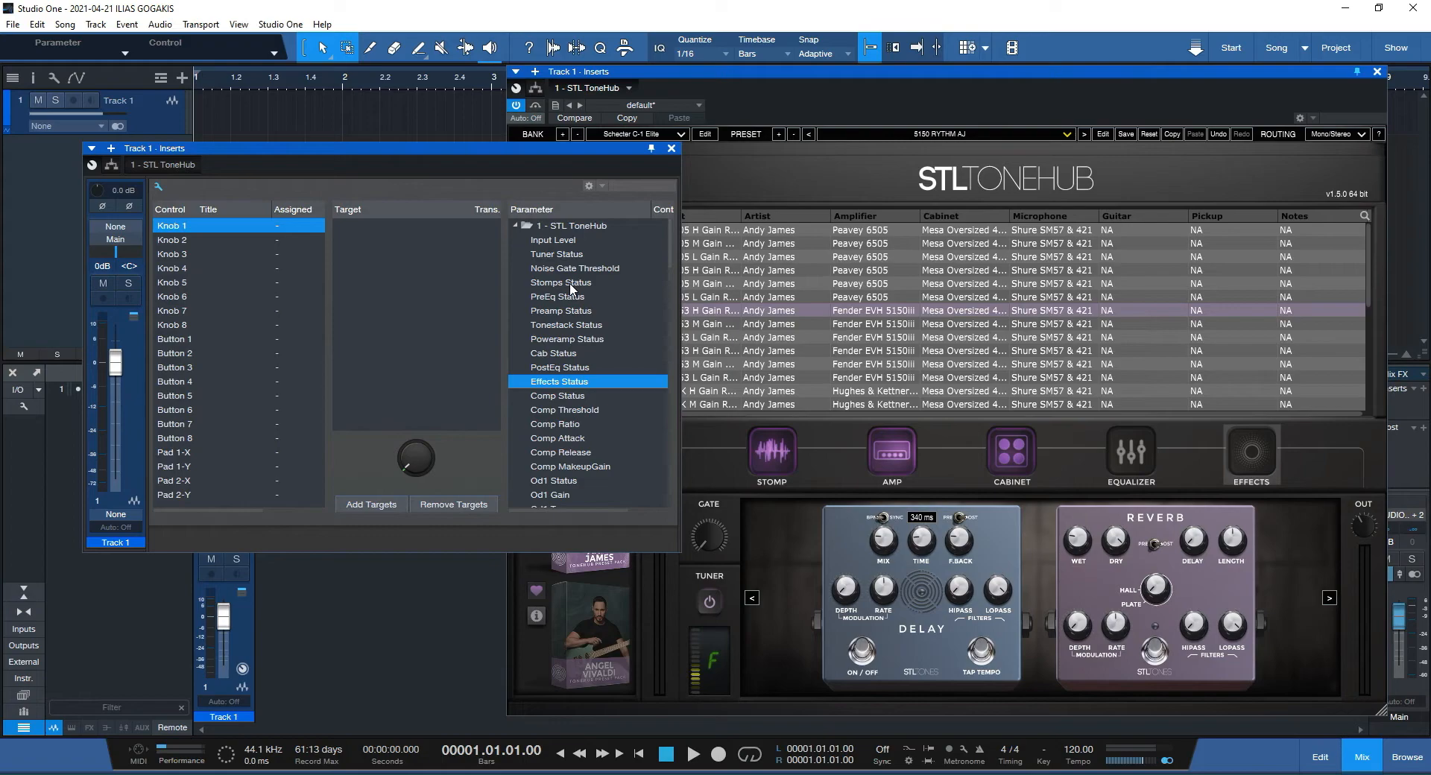
{"action": "mouse_move", "coordinate": [558, 391]}
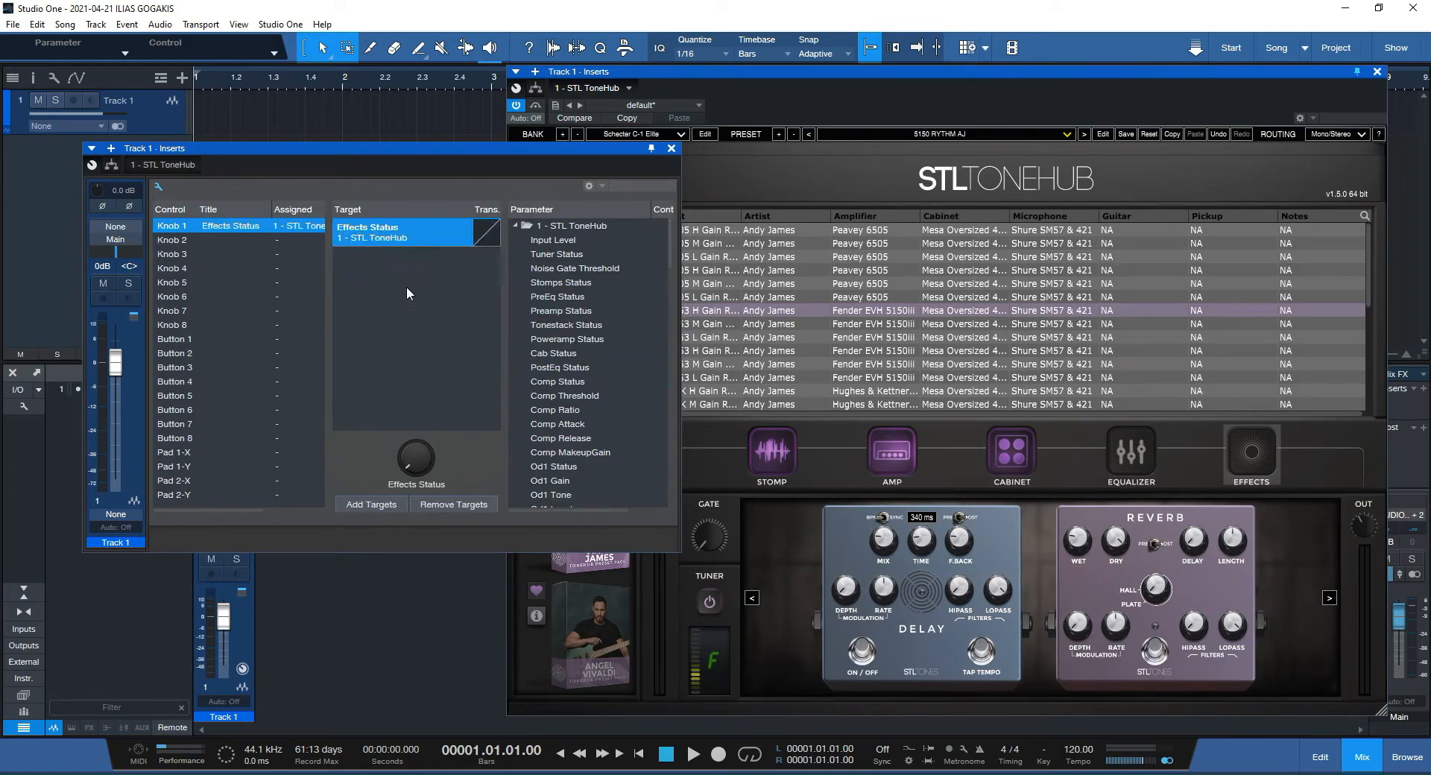
{"action": "left_click", "coordinate": [559, 369]}
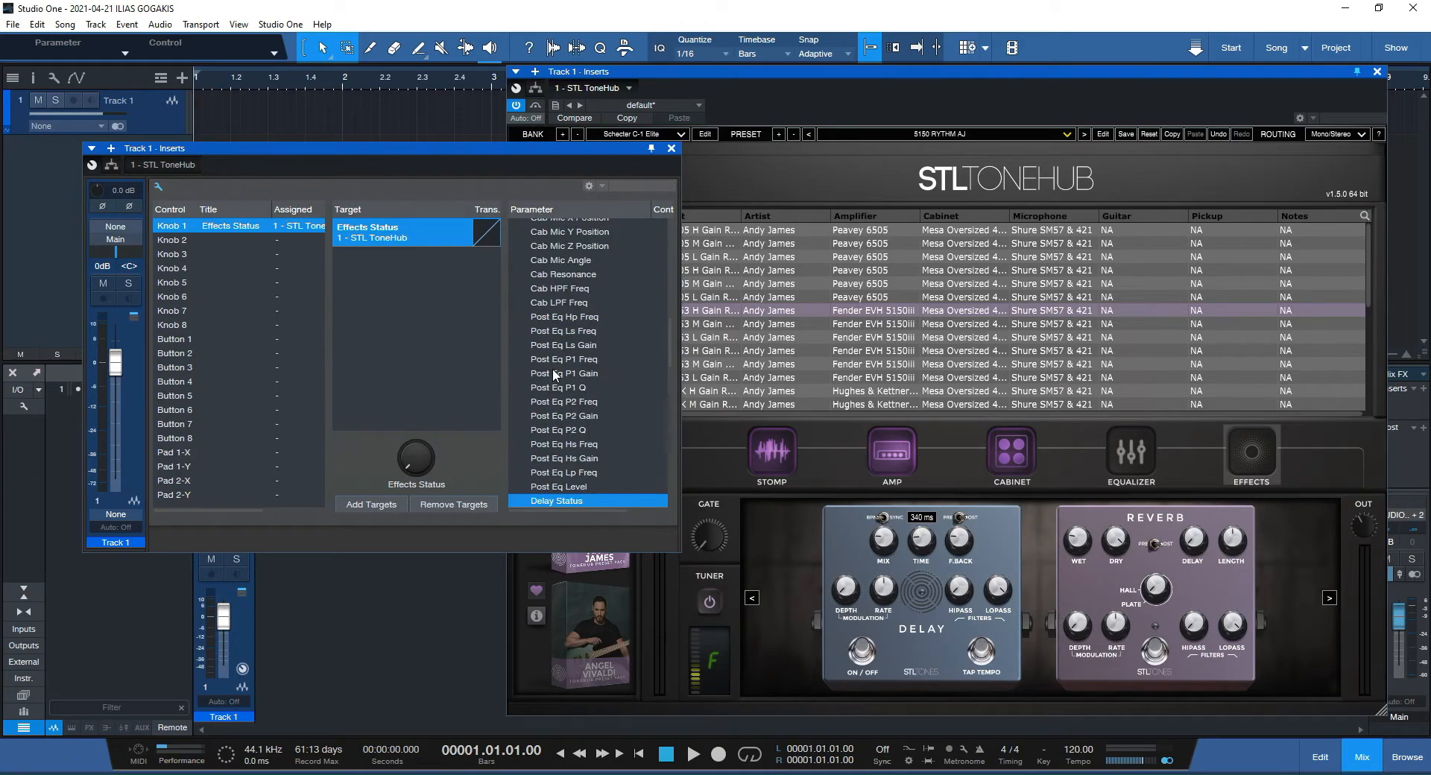
{"action": "mouse_move", "coordinate": [417, 347]}
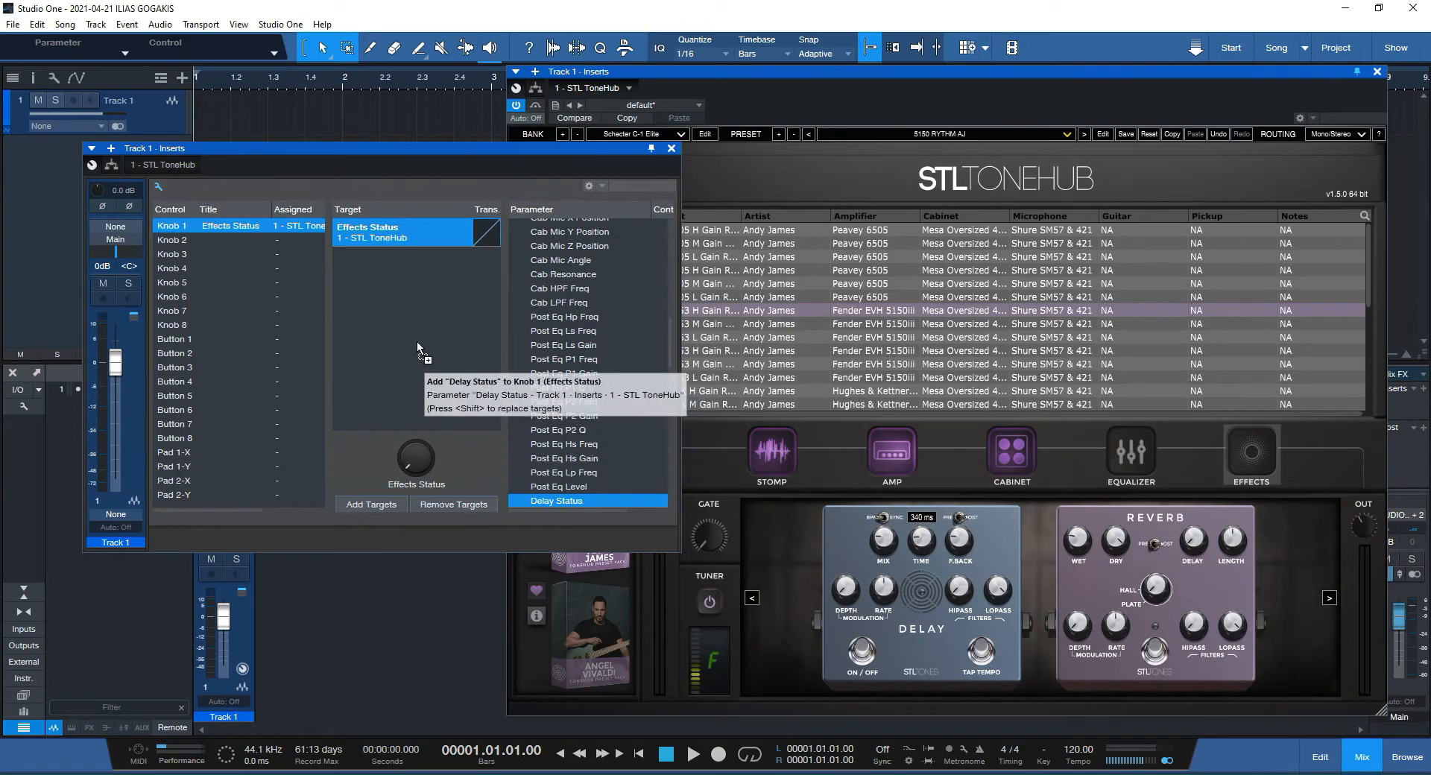
{"action": "left_click", "coordinate": [557, 501]}
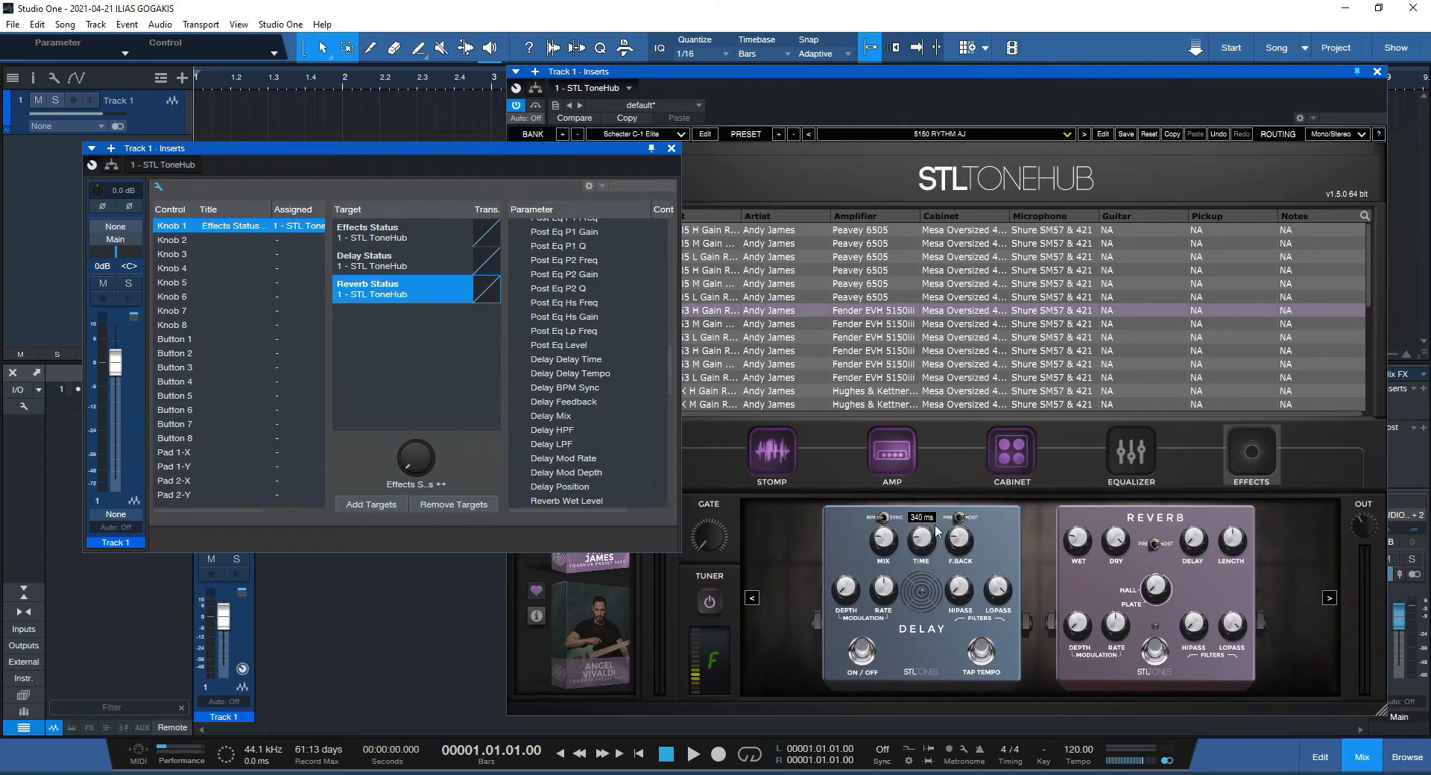
{"action": "mouse_move", "coordinate": [945, 531]}
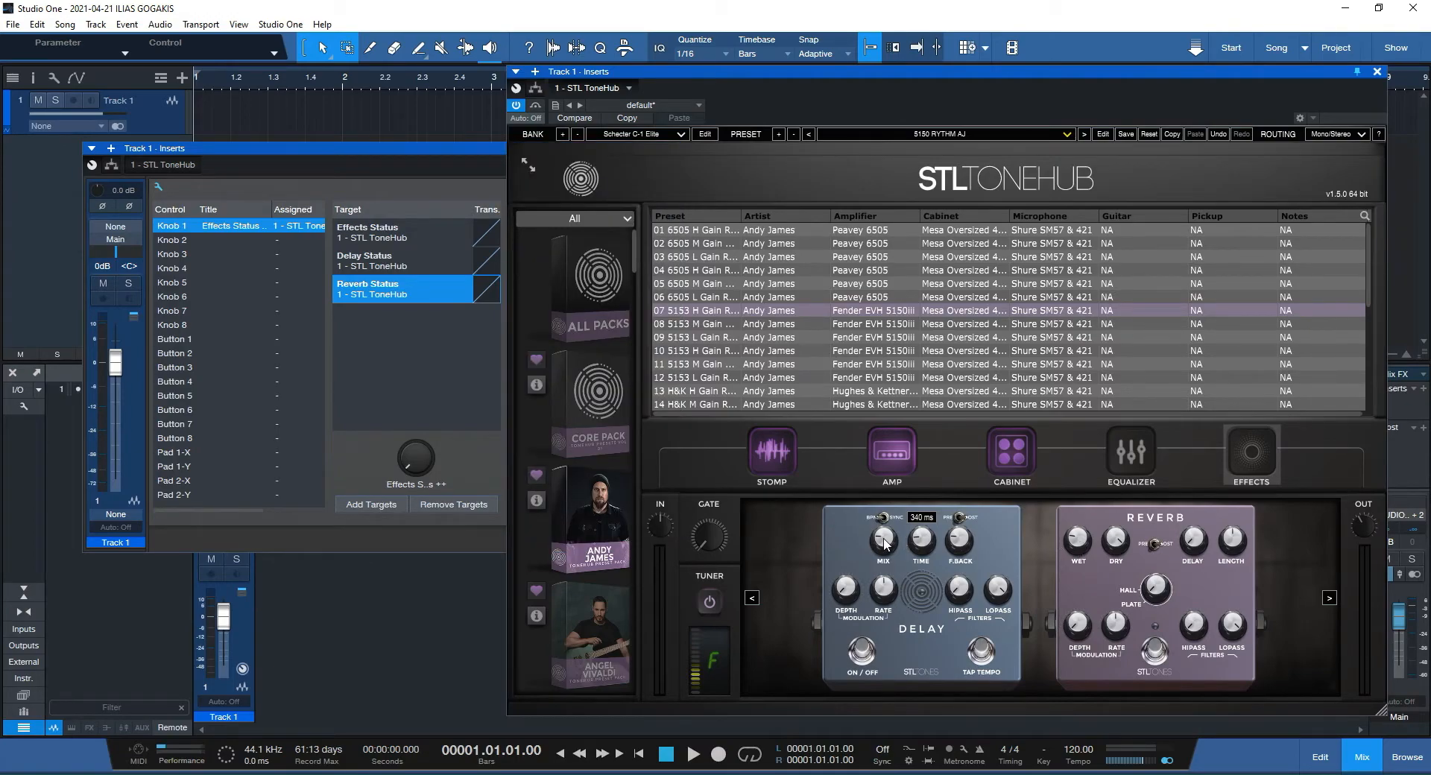
{"action": "mouse_move", "coordinate": [925, 526]}
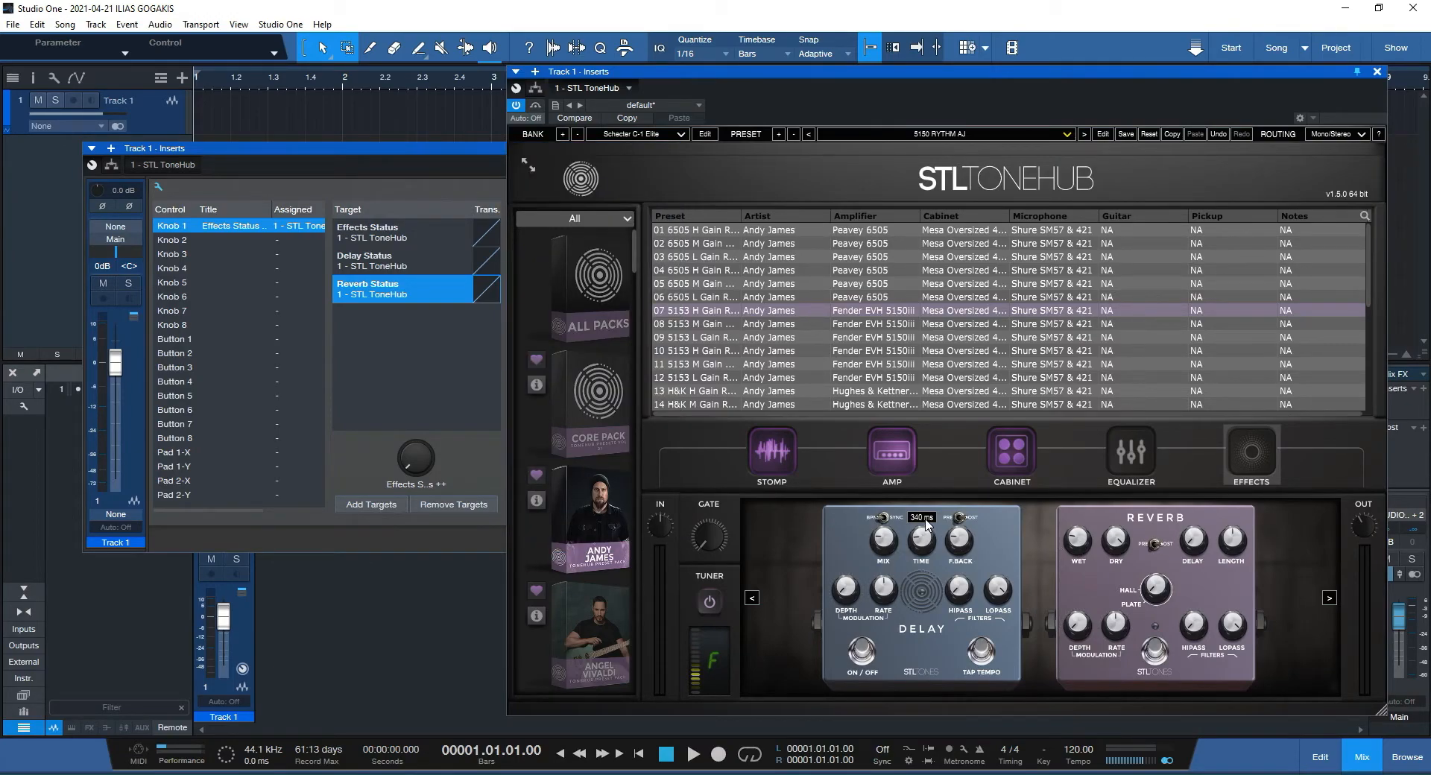
{"action": "mouse_move", "coordinate": [913, 614]}
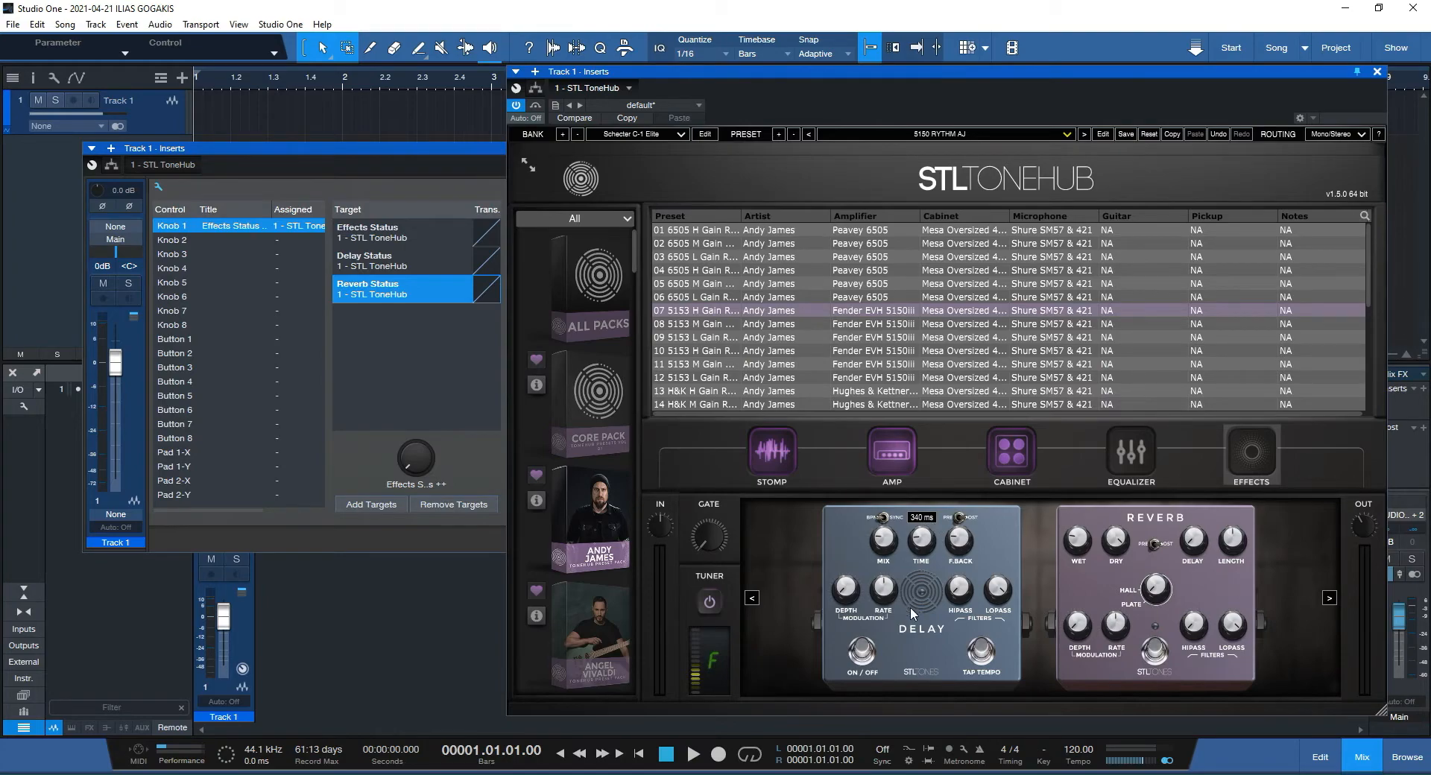
{"action": "mouse_move", "coordinate": [1078, 541]}
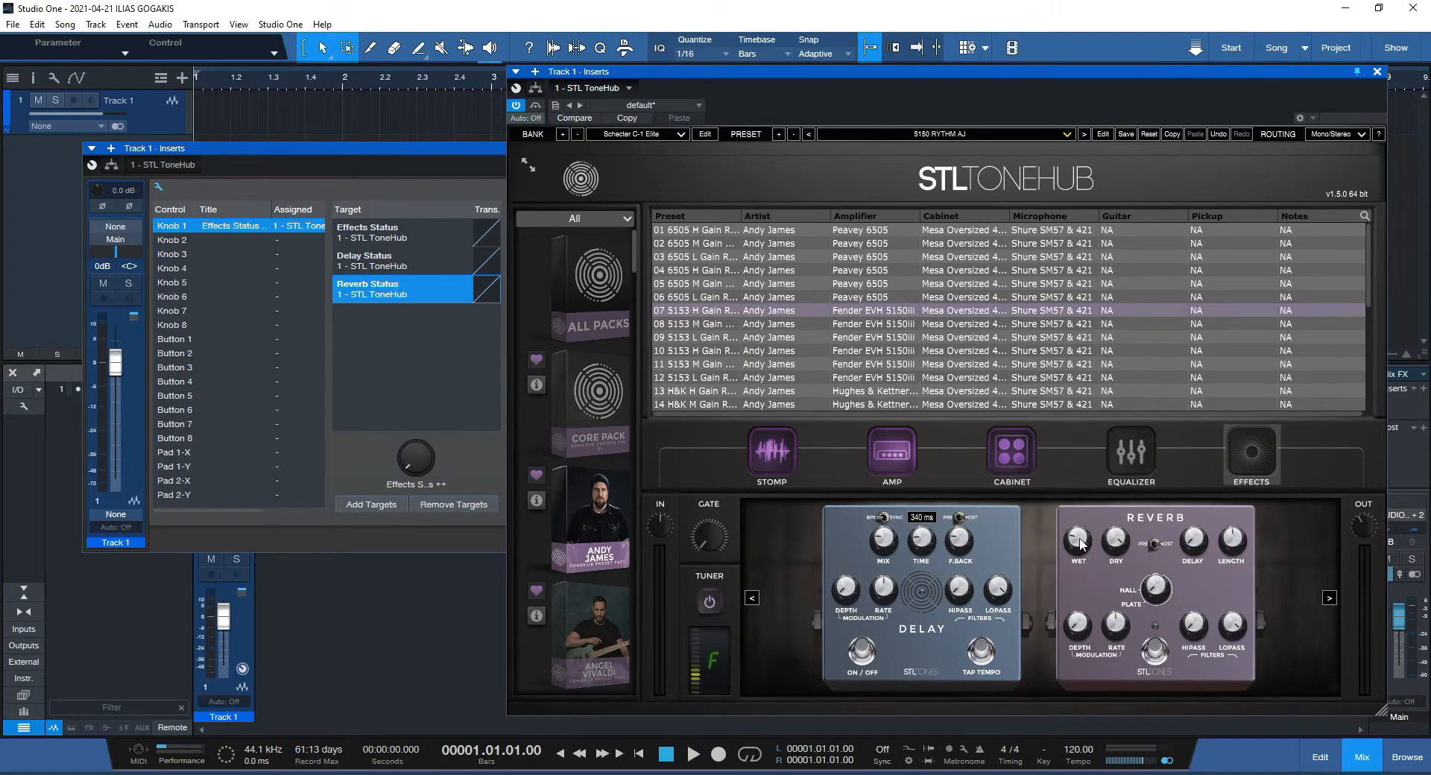
{"action": "mouse_move", "coordinate": [1104, 547]}
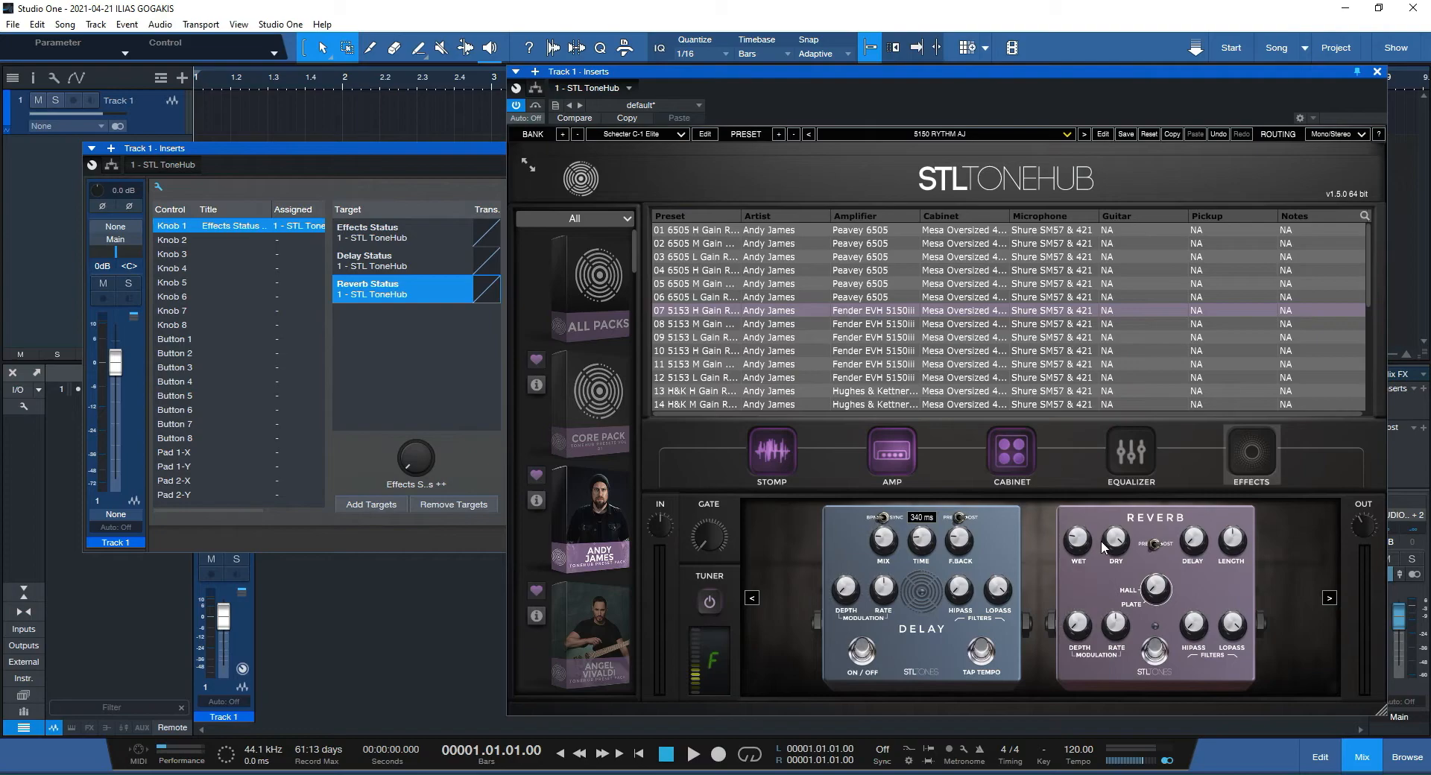
{"action": "mouse_move", "coordinate": [1163, 603]}
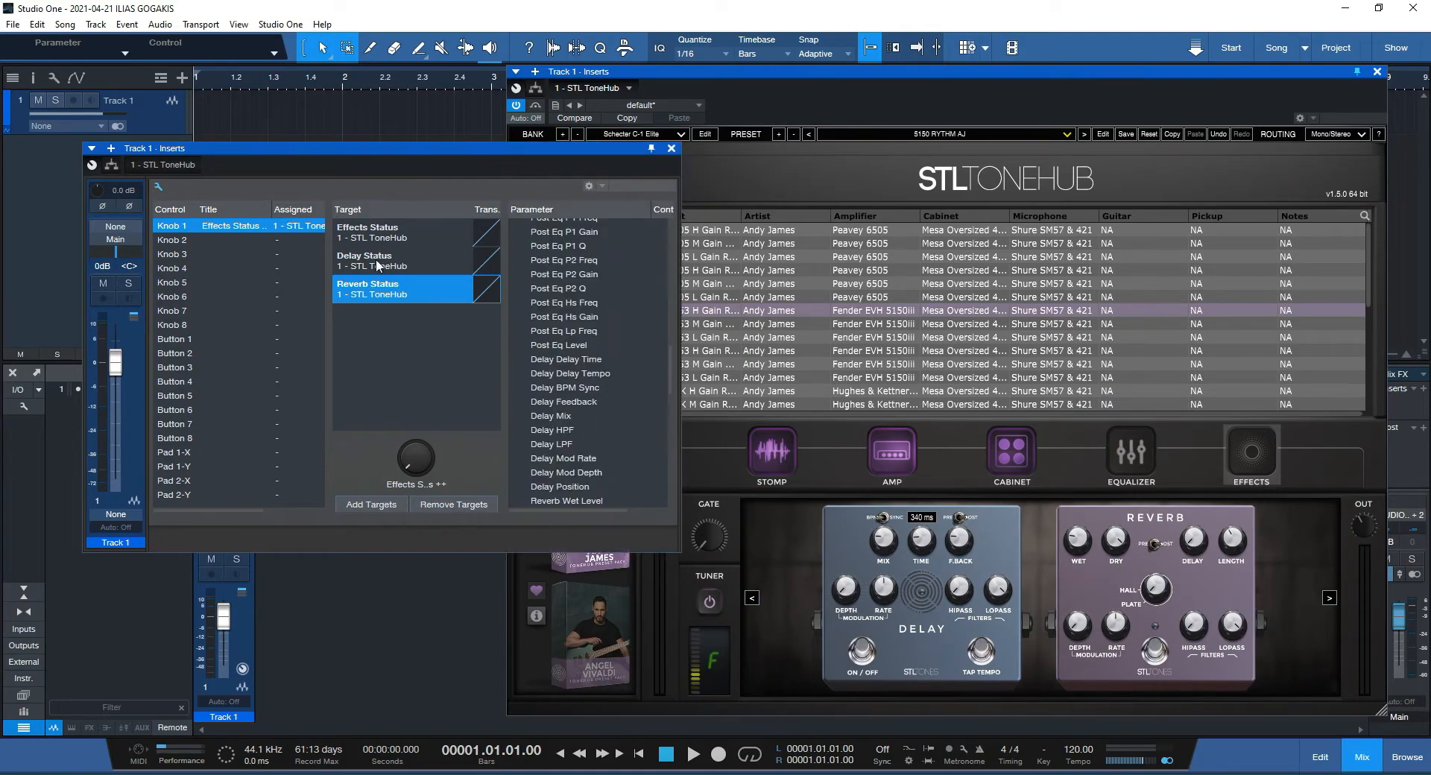
Step: Check the Effects Status transition curve and move Reverb Status above Delay Status in Knob 1's targets
{"action": "left_click", "coordinate": [381, 233]}
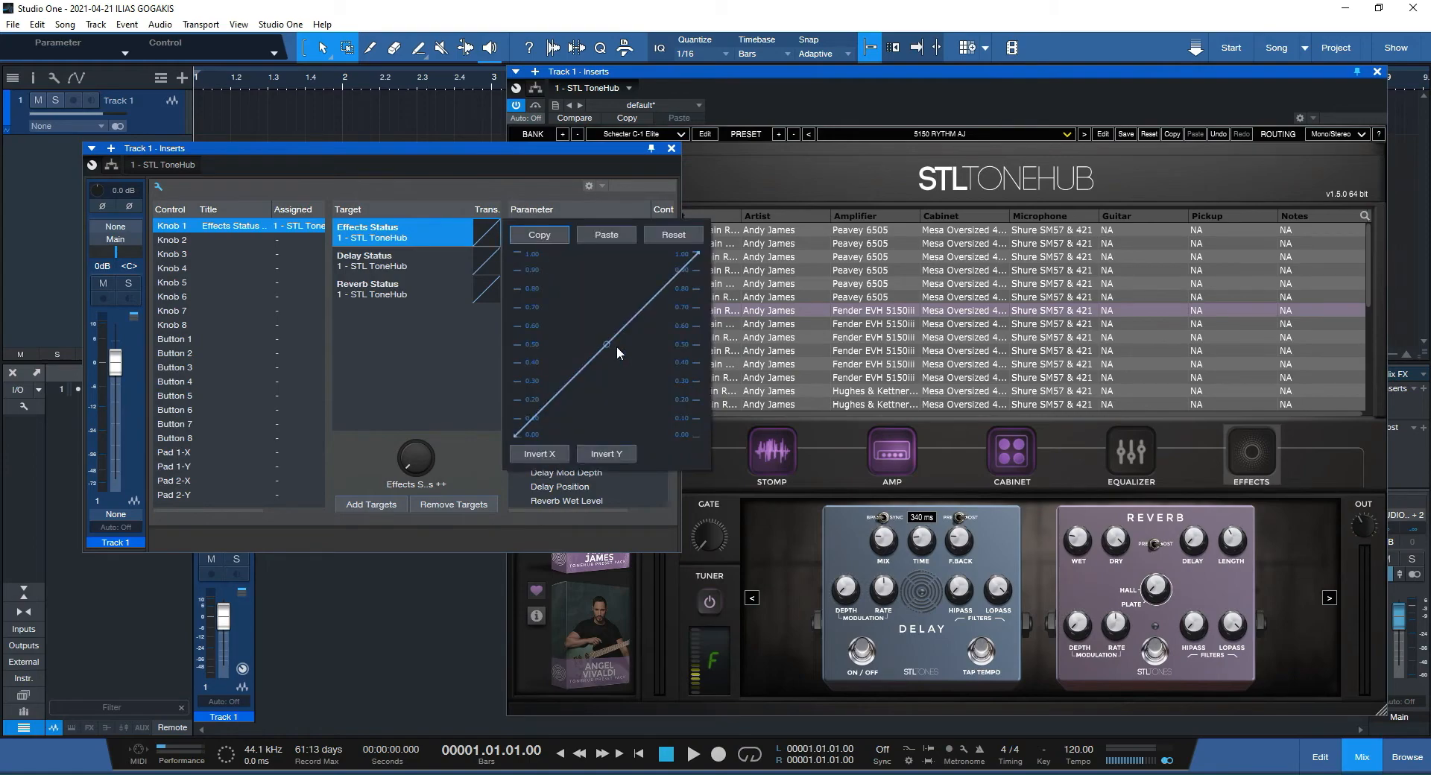
{"action": "left_click", "coordinate": [606, 235]}
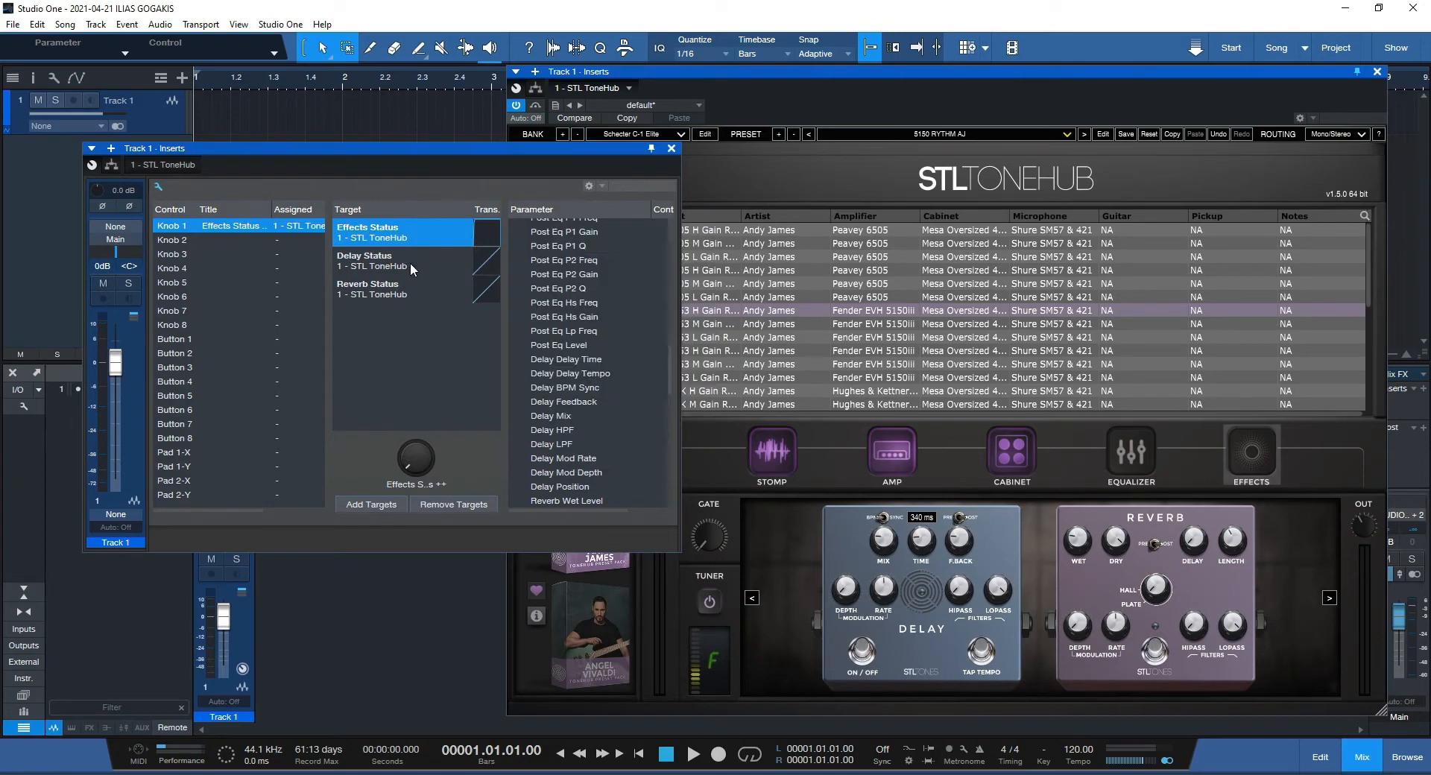
{"action": "left_click", "coordinate": [404, 261]}
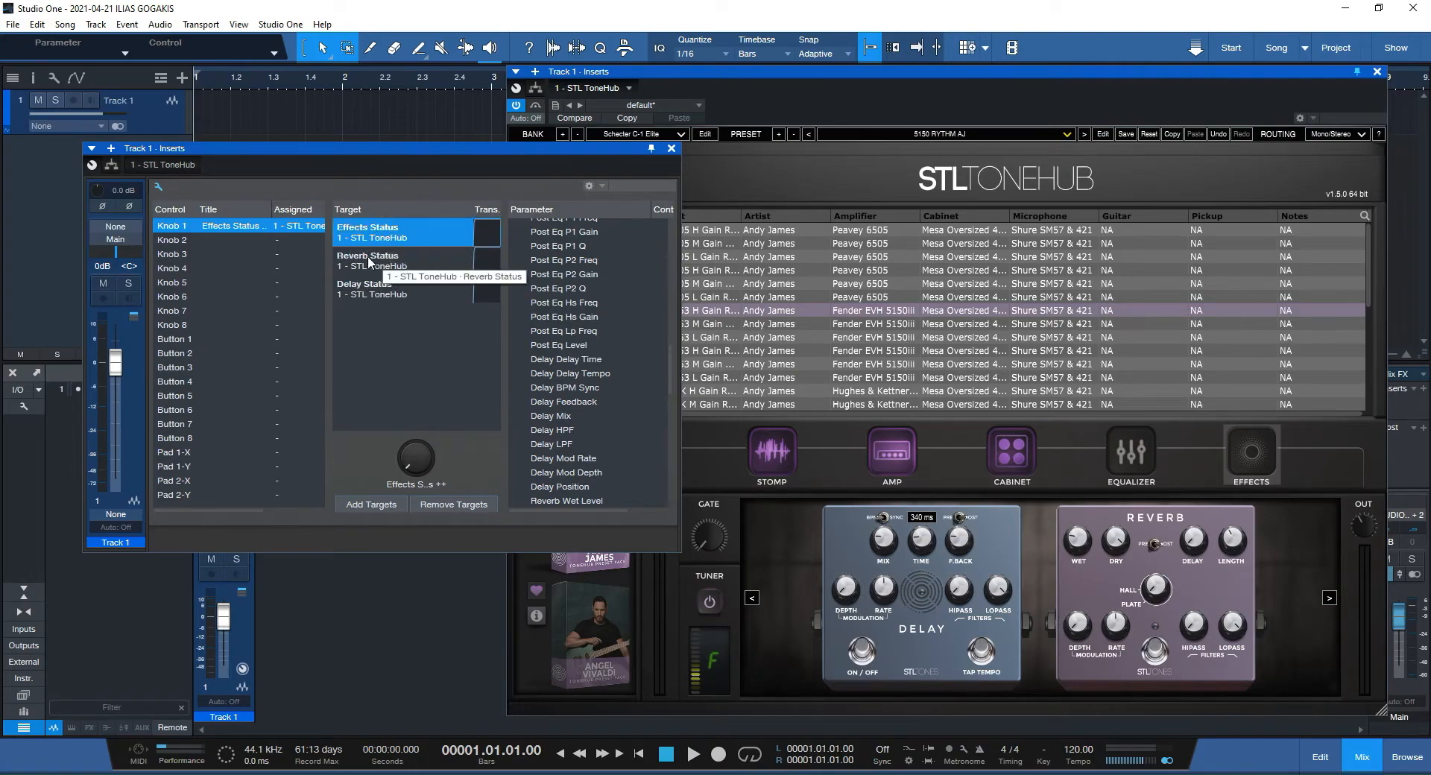
{"action": "left_click", "coordinate": [364, 289]}
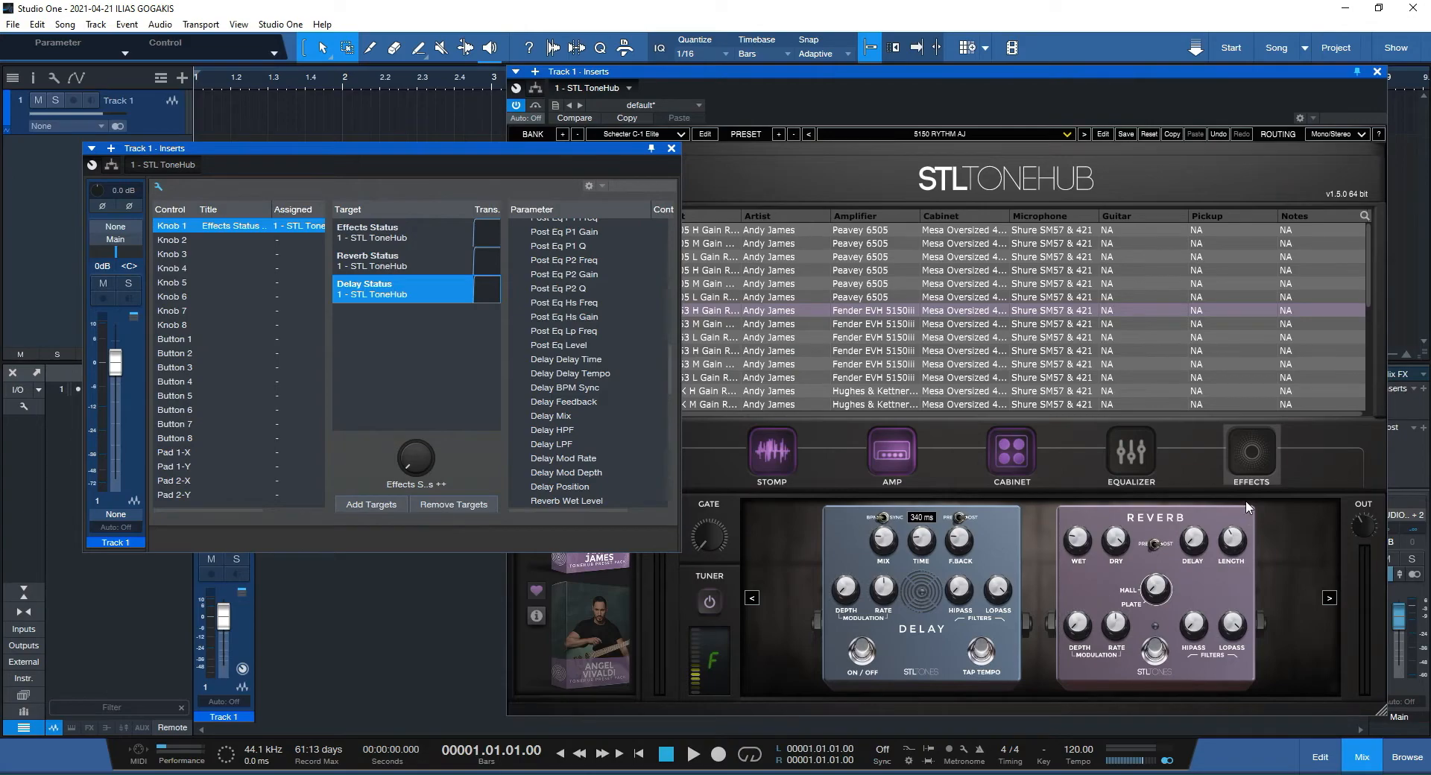
{"action": "mouse_move", "coordinate": [1175, 599]}
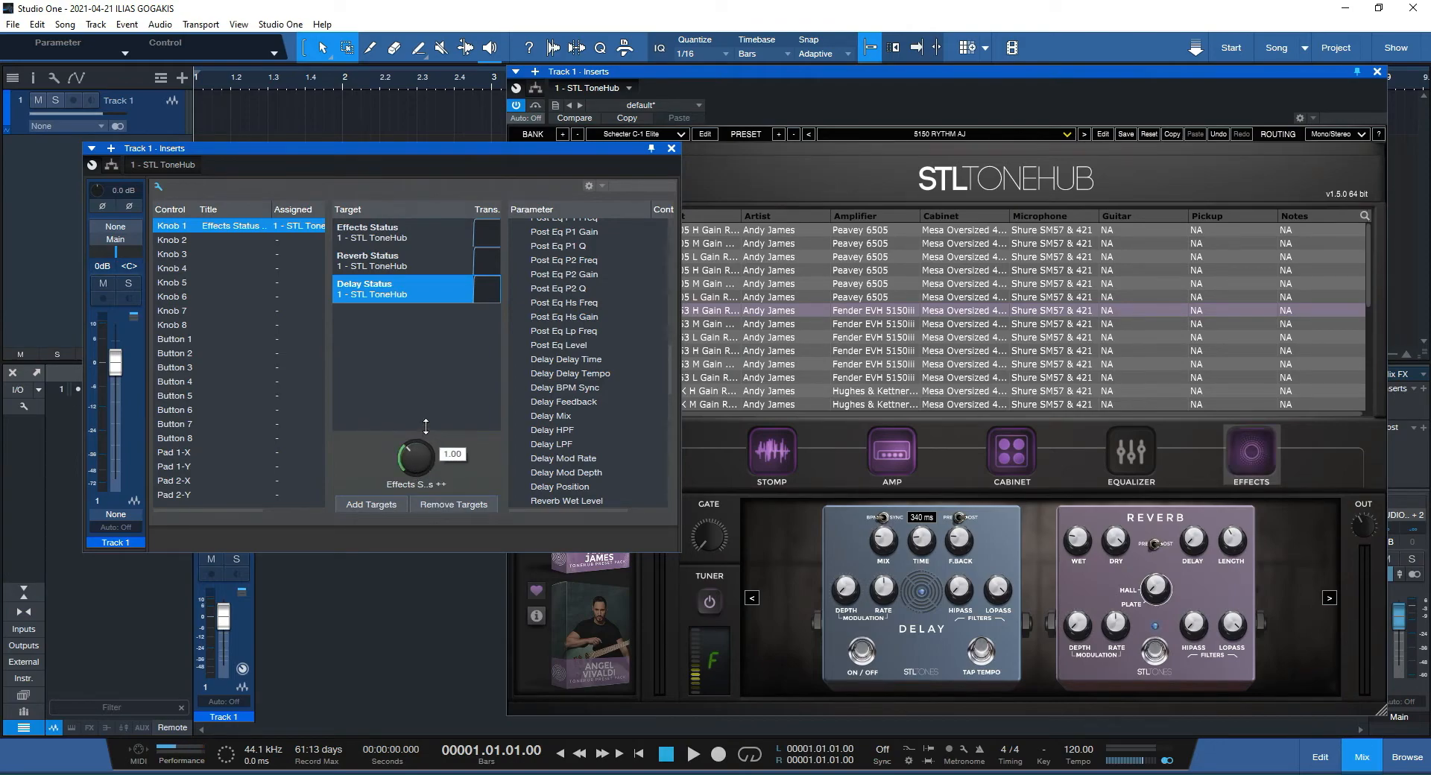
Step: Reposition the Macro Controls window and turn Knob 1 down to 0.00
{"action": "left_click_drag", "start_coordinate": [416, 460], "coordinate": [416, 484]}
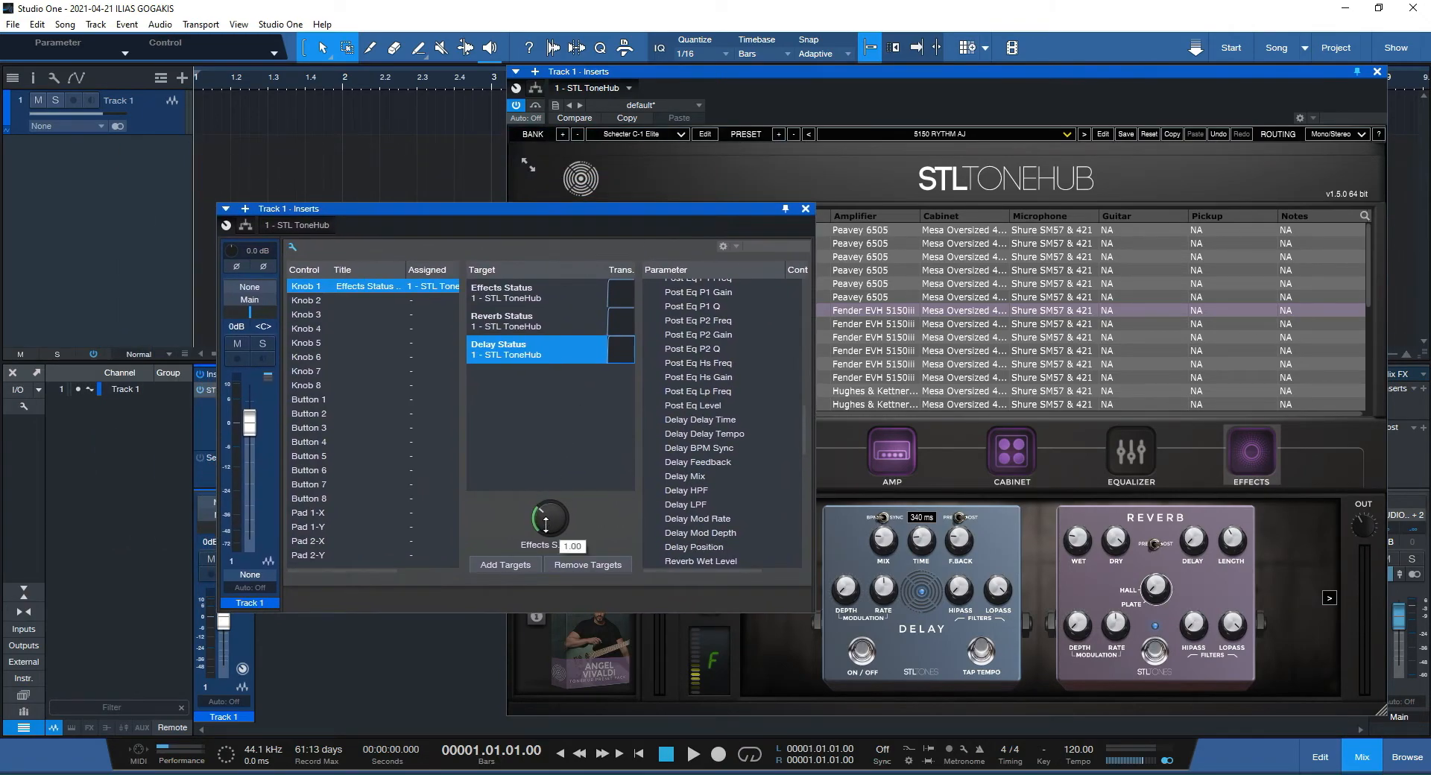
{"action": "left_click_drag", "start_coordinate": [546, 520], "coordinate": [546, 502]}
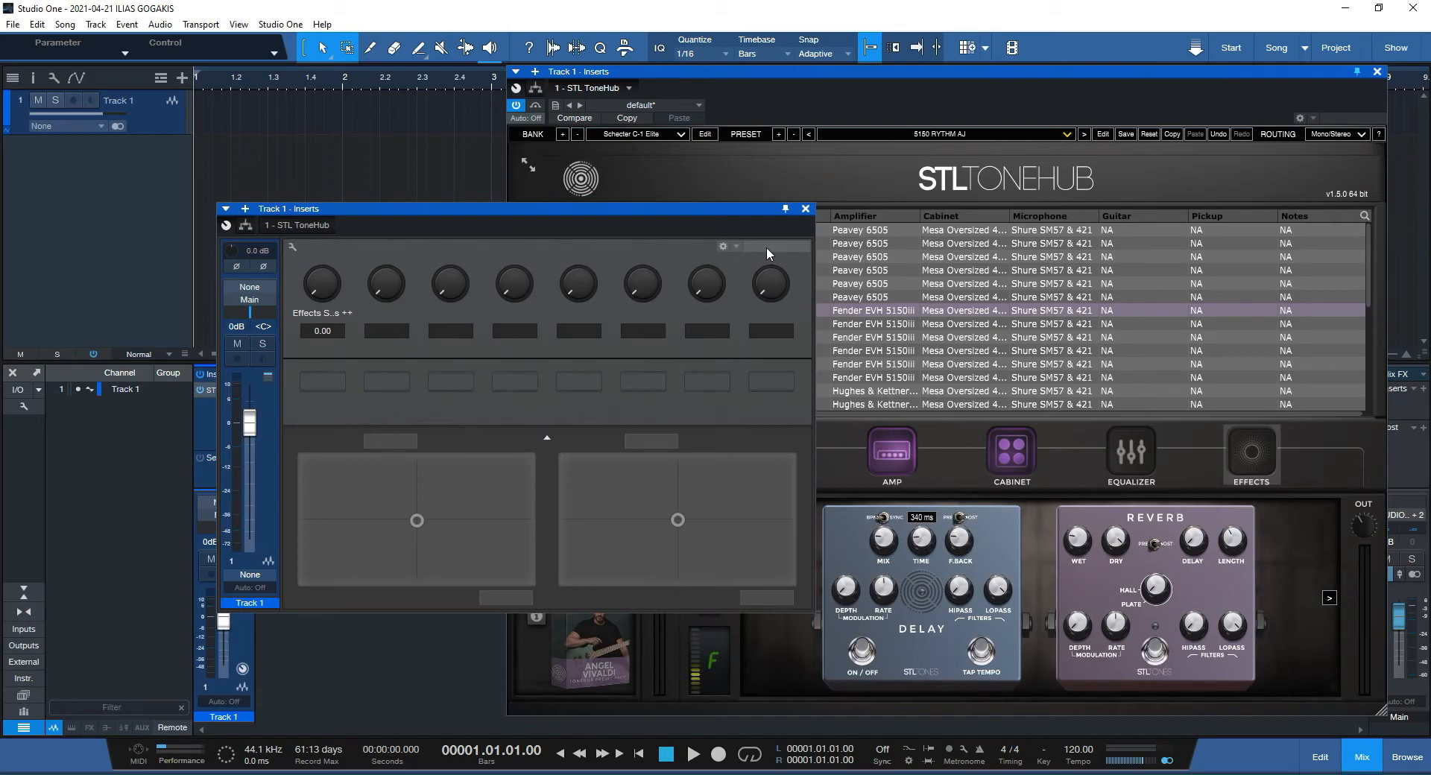
Step: Bring up Studio One's Options dialog on the External Devices page
{"action": "left_click", "coordinate": [280, 23]}
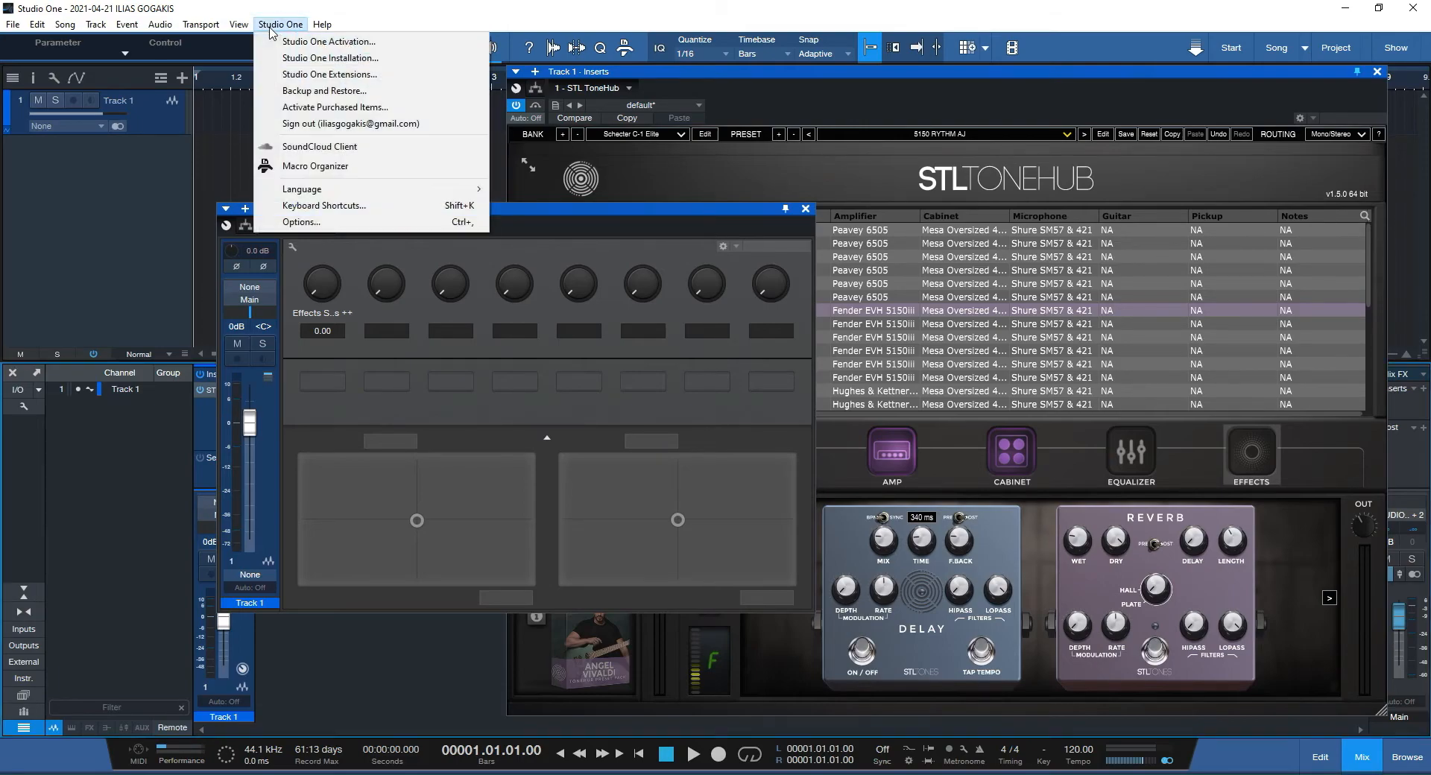
{"action": "left_click", "coordinate": [301, 222]}
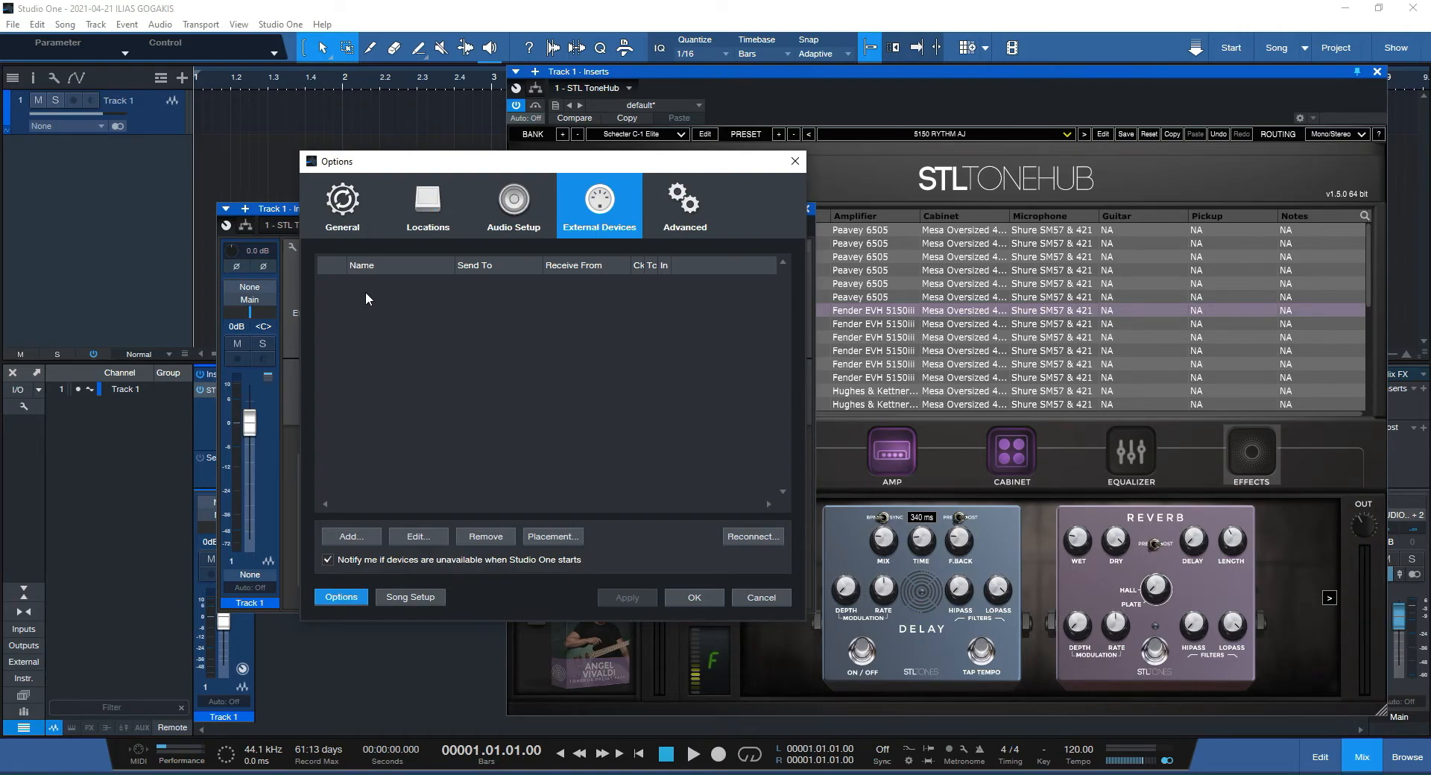
{"action": "mouse_move", "coordinate": [398, 326]}
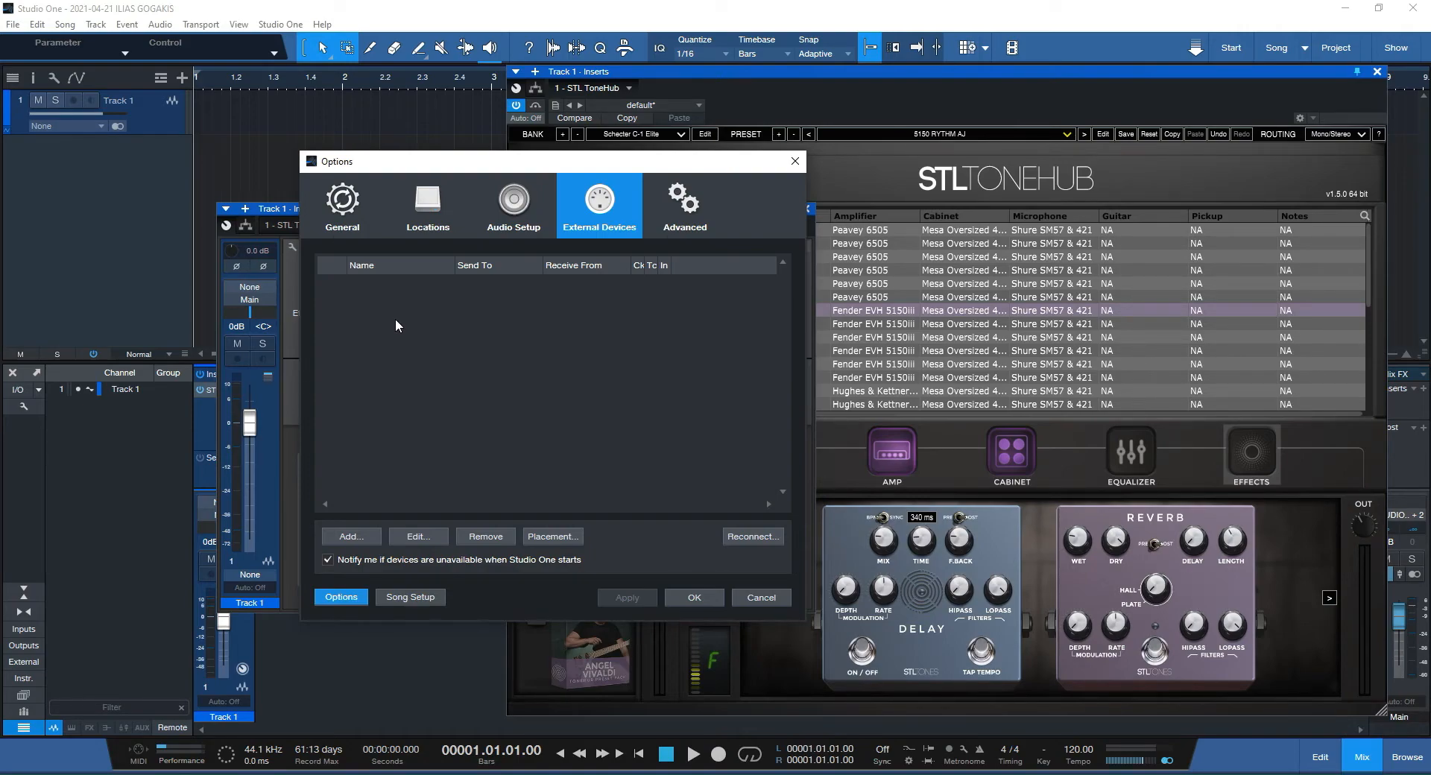
{"action": "mouse_move", "coordinate": [409, 306]}
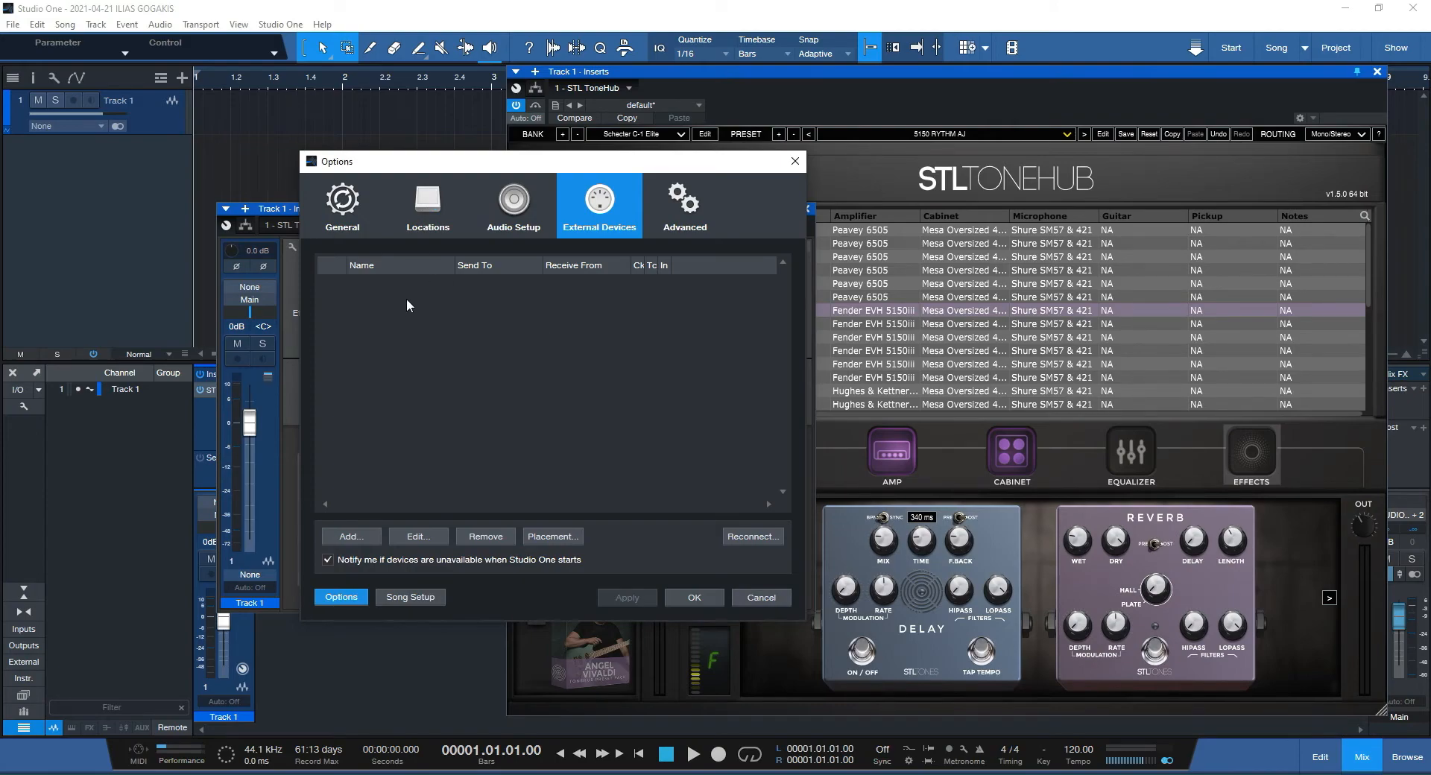
{"action": "mouse_move", "coordinate": [775, 561]}
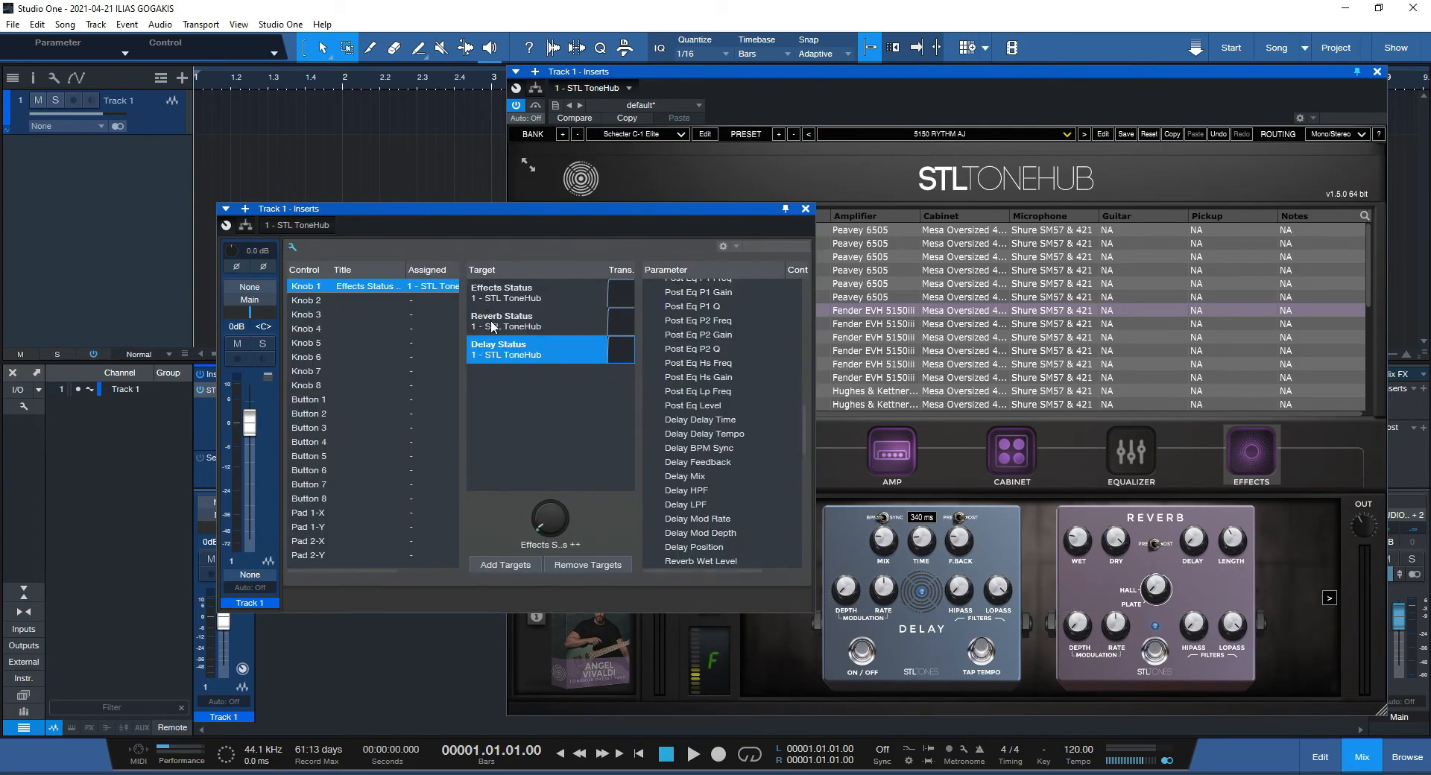
{"action": "mouse_move", "coordinate": [494, 350]}
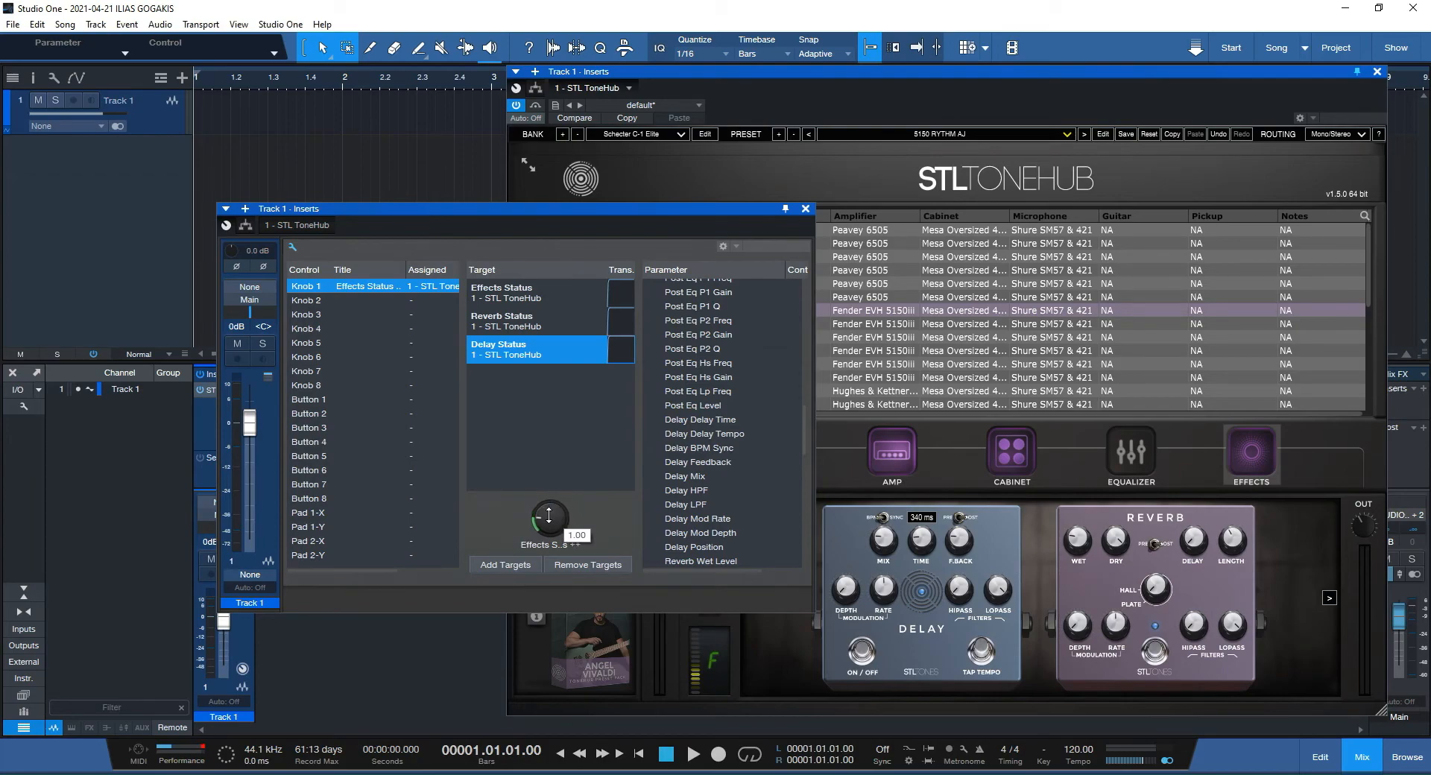
Step: Turn the Effects Status knob down from 1.00 to about 0.31, toggling the mapped effects
{"action": "left_click_drag", "start_coordinate": [549, 511], "coordinate": [554, 547]}
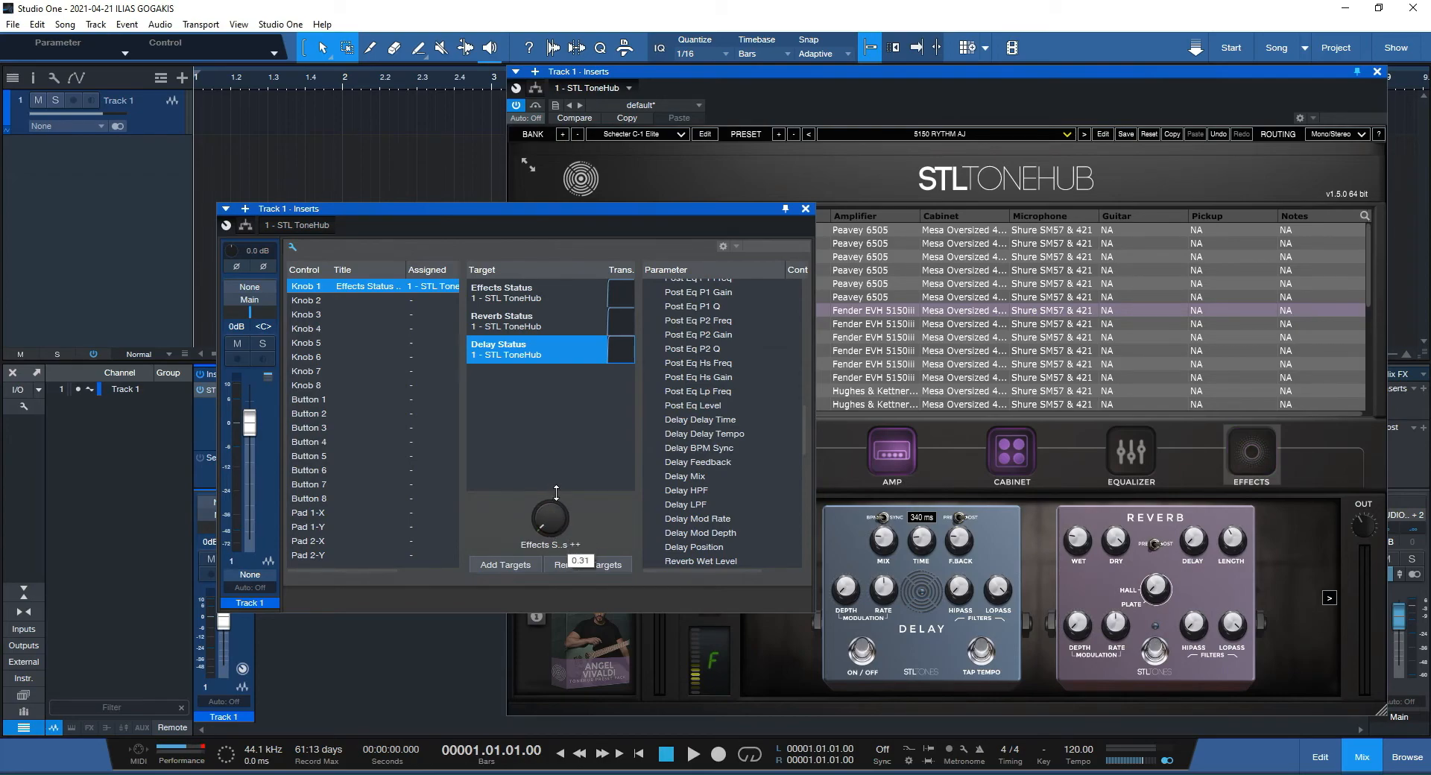